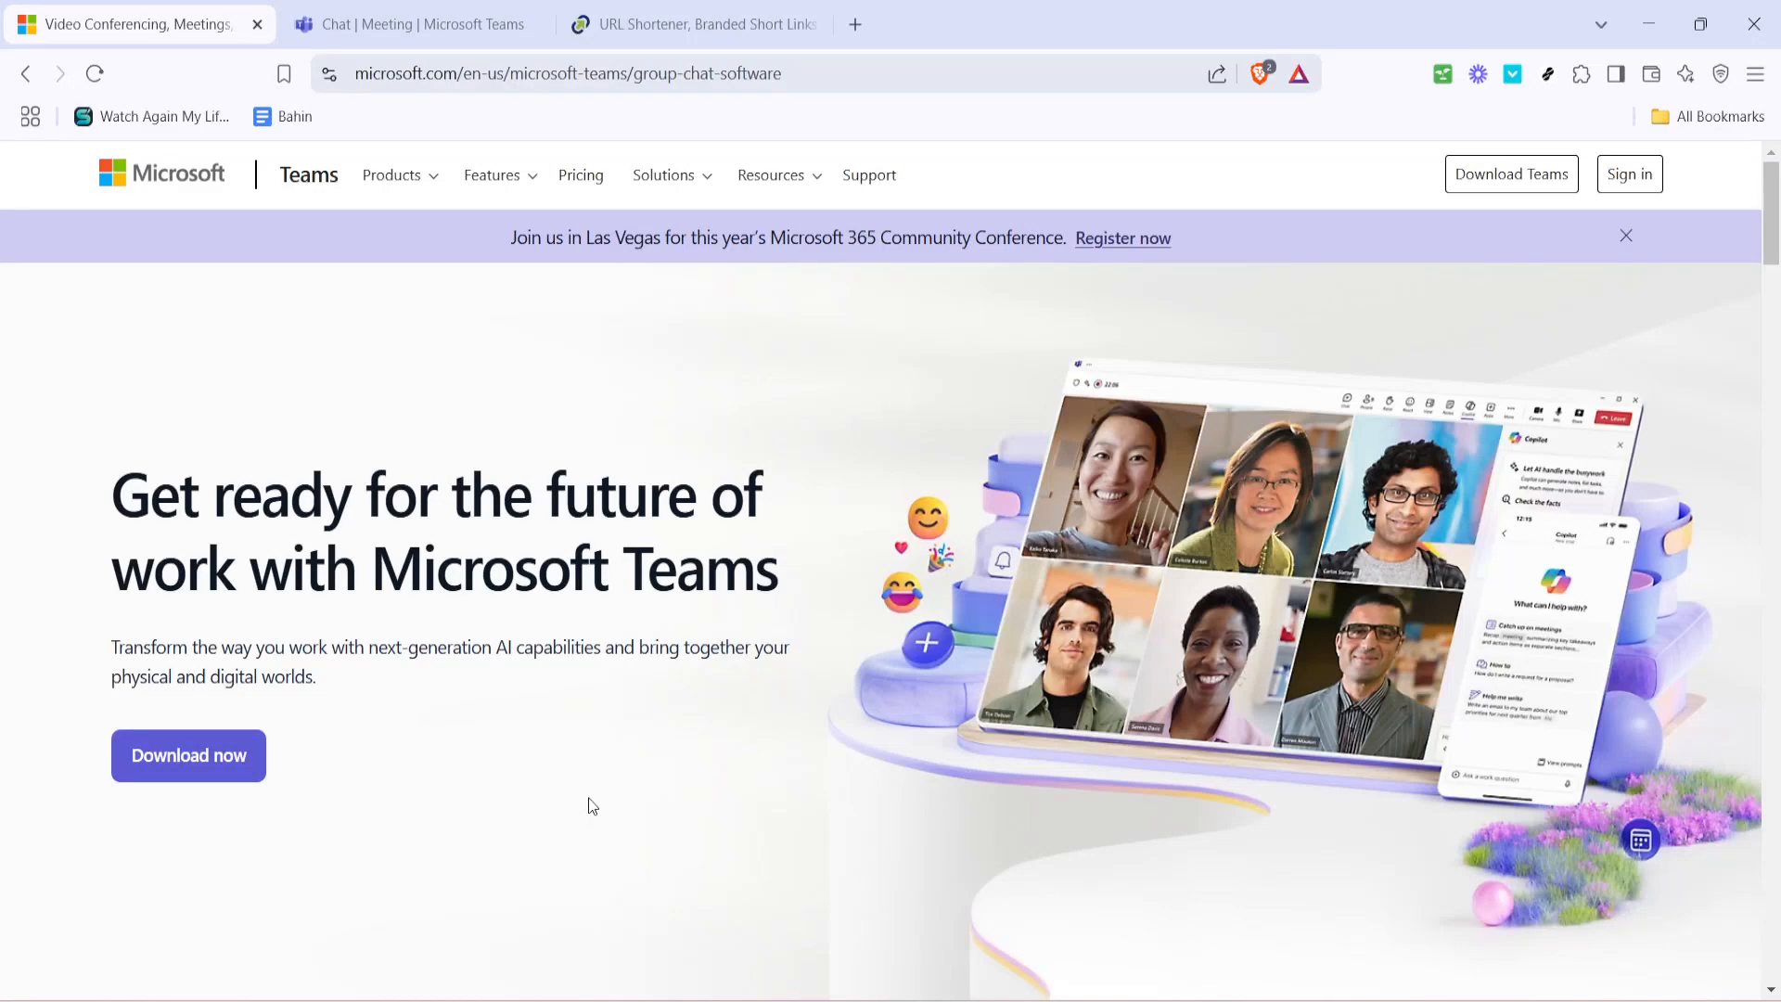
pyautogui.moveTo(599, 798)
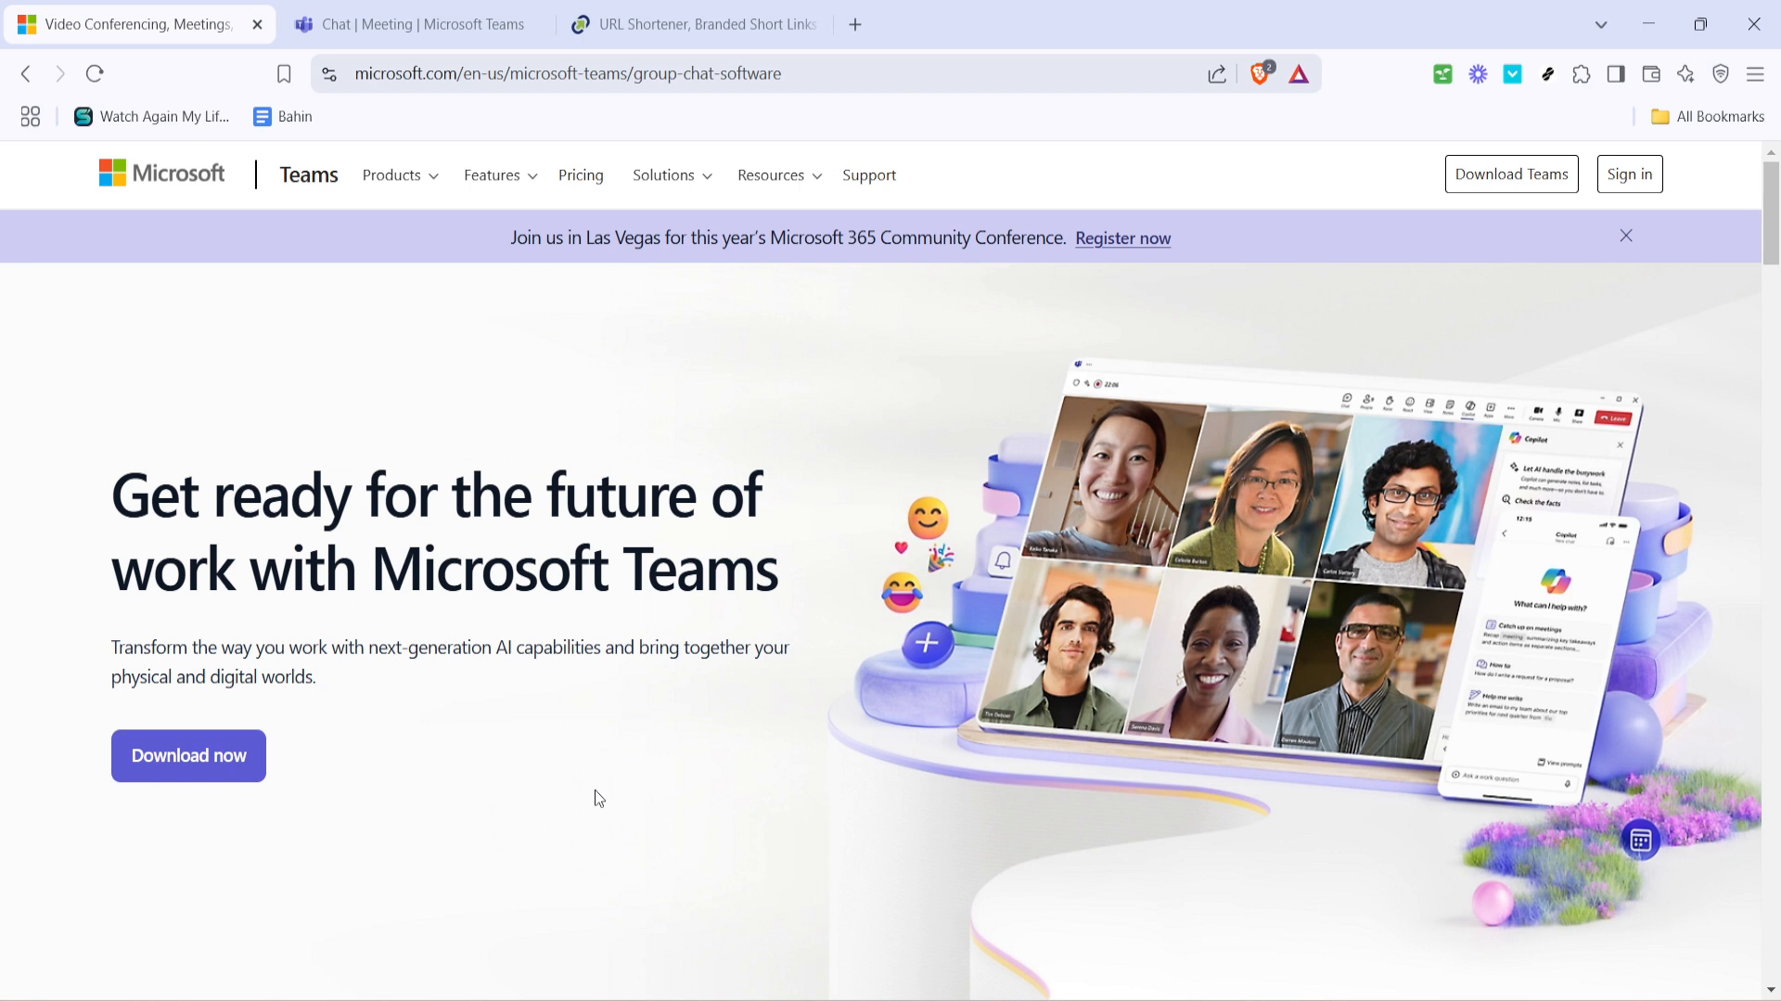
pyautogui.moveTo(1629, 175)
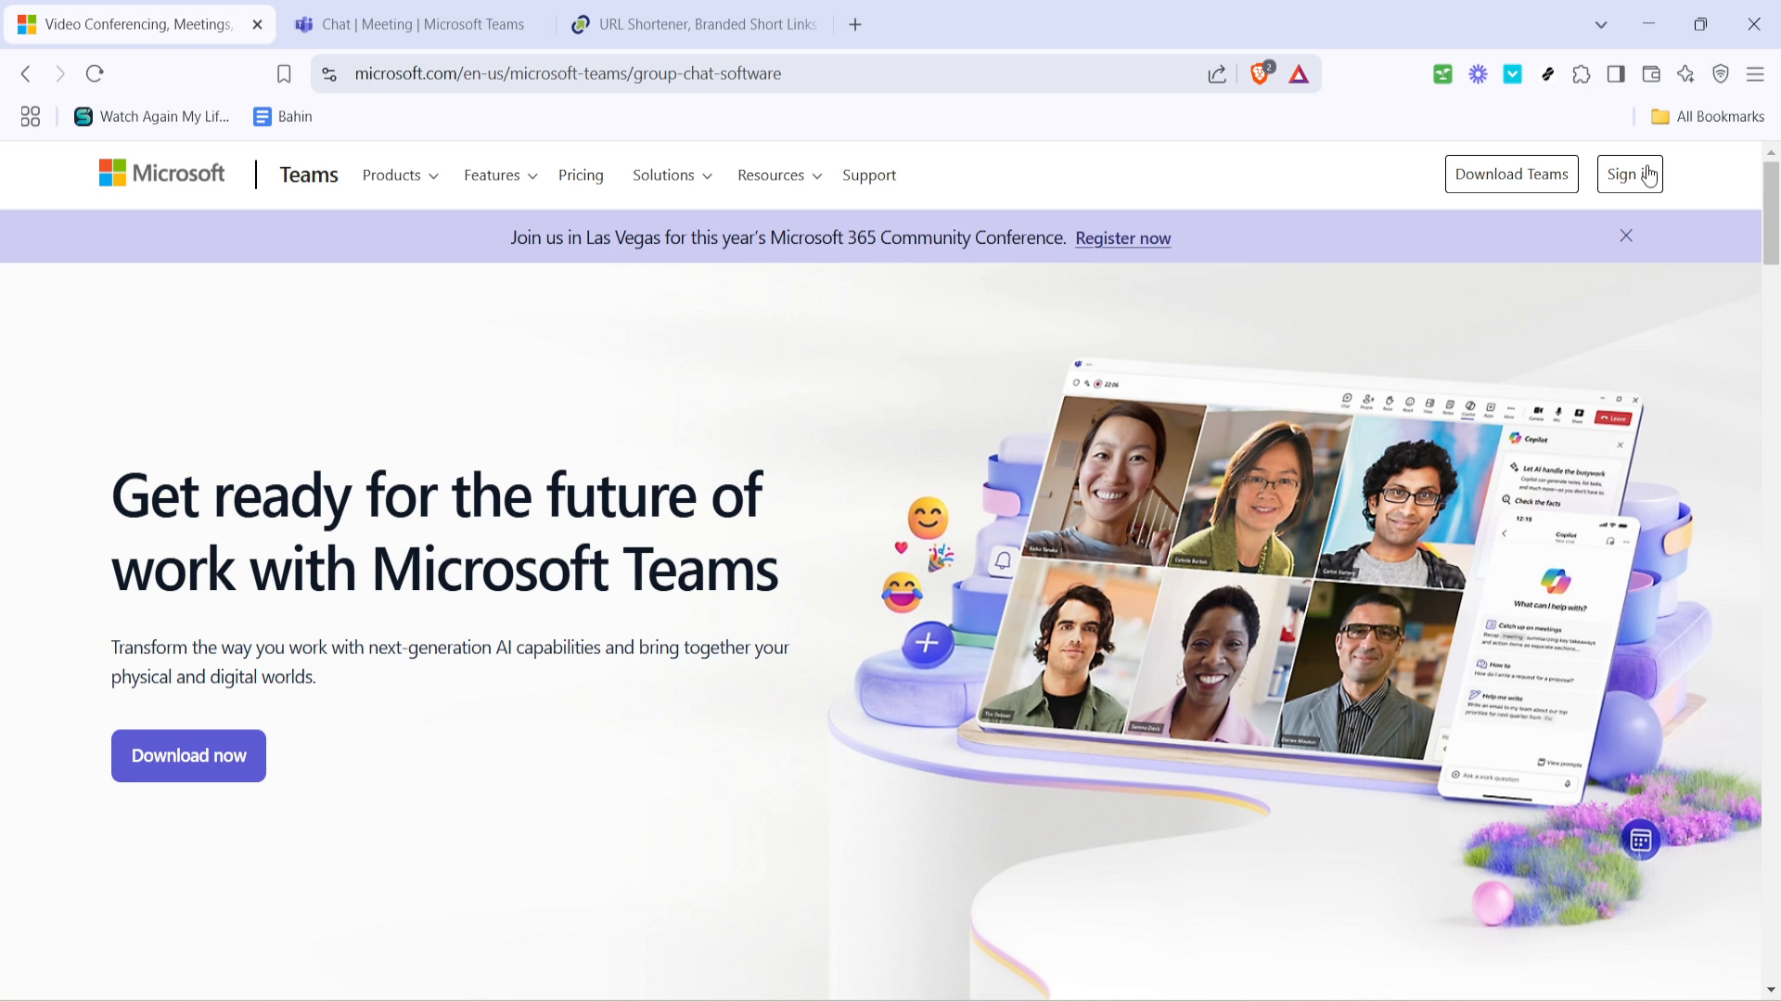
# - Show the March 2025 work-week calendar with the Vacation Meeting on Wednesday the 12th
pyautogui.click(414, 24)
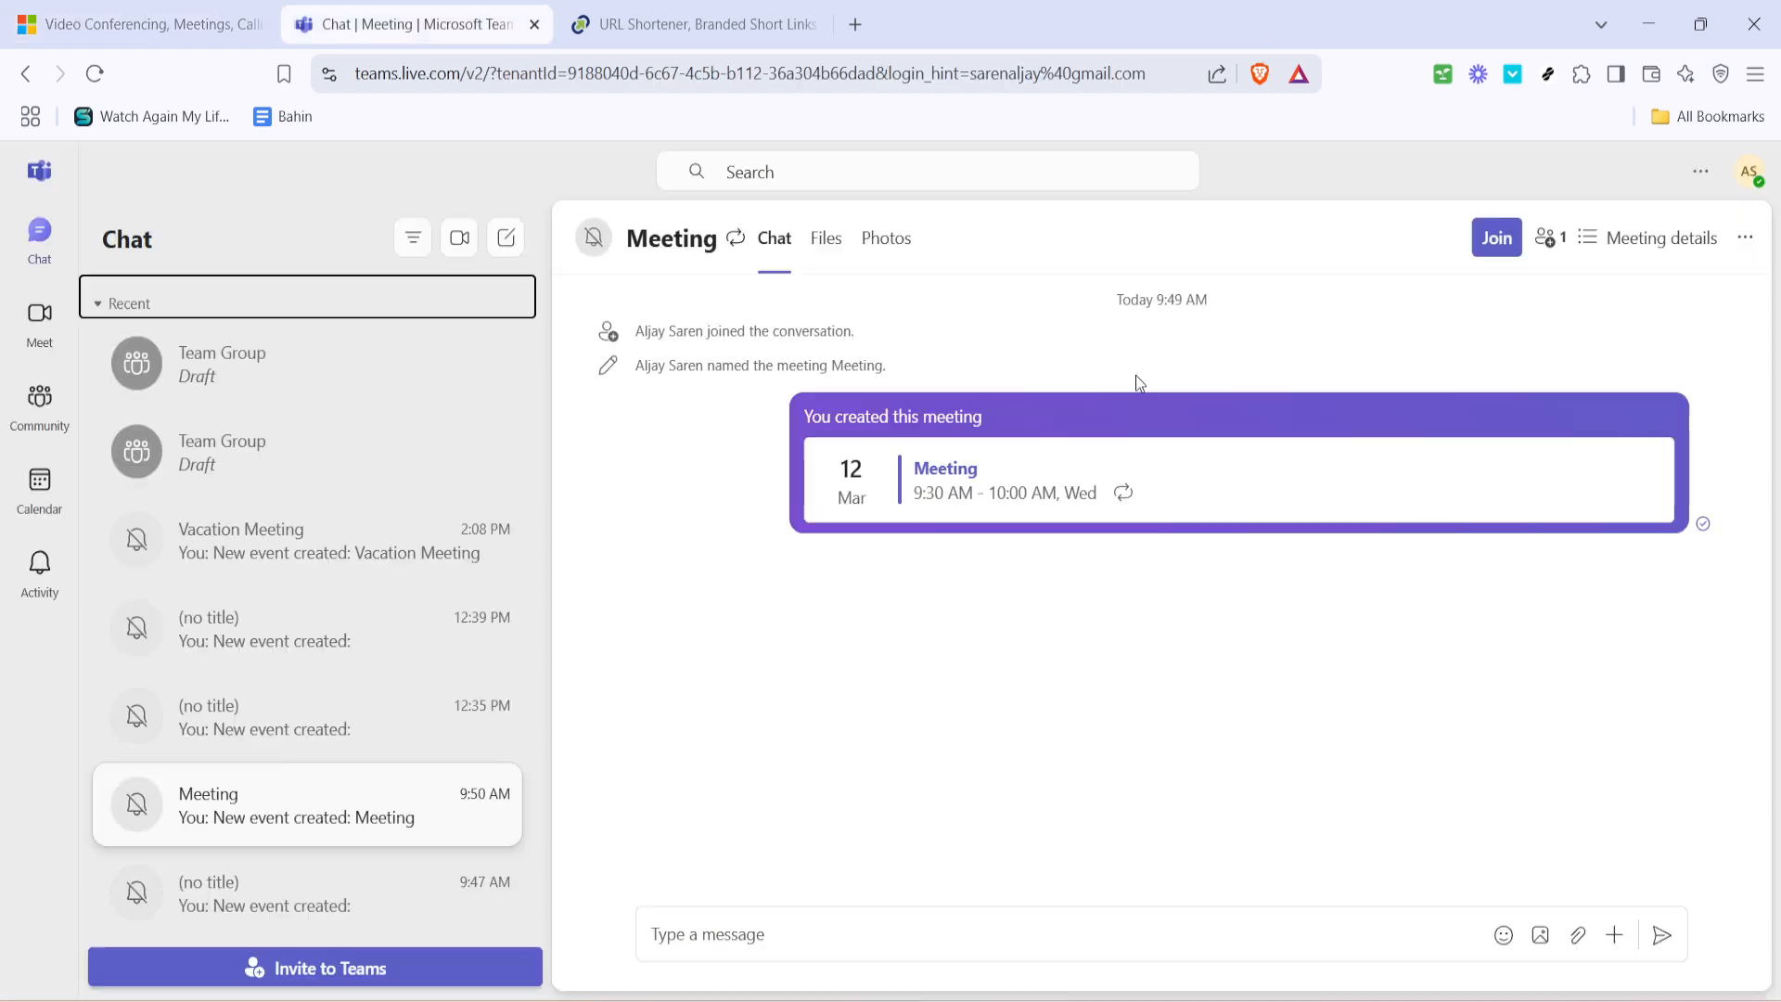
pyautogui.moveTo(39, 489)
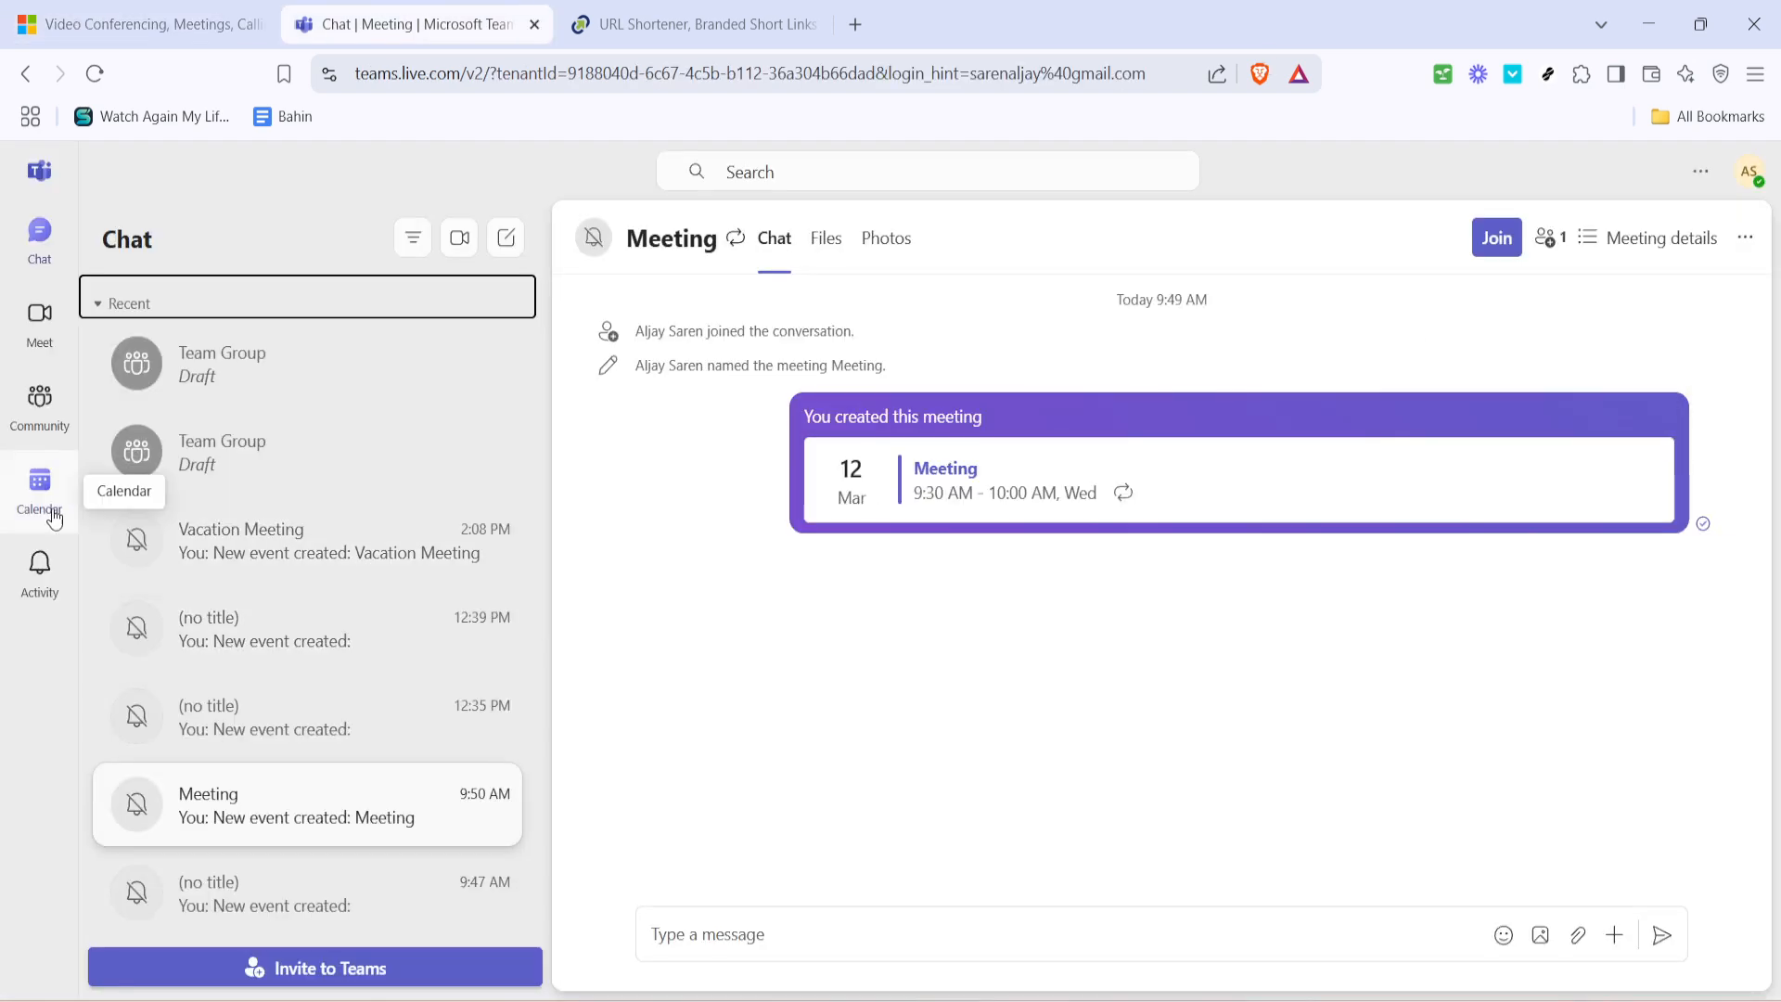
pyautogui.click(39, 486)
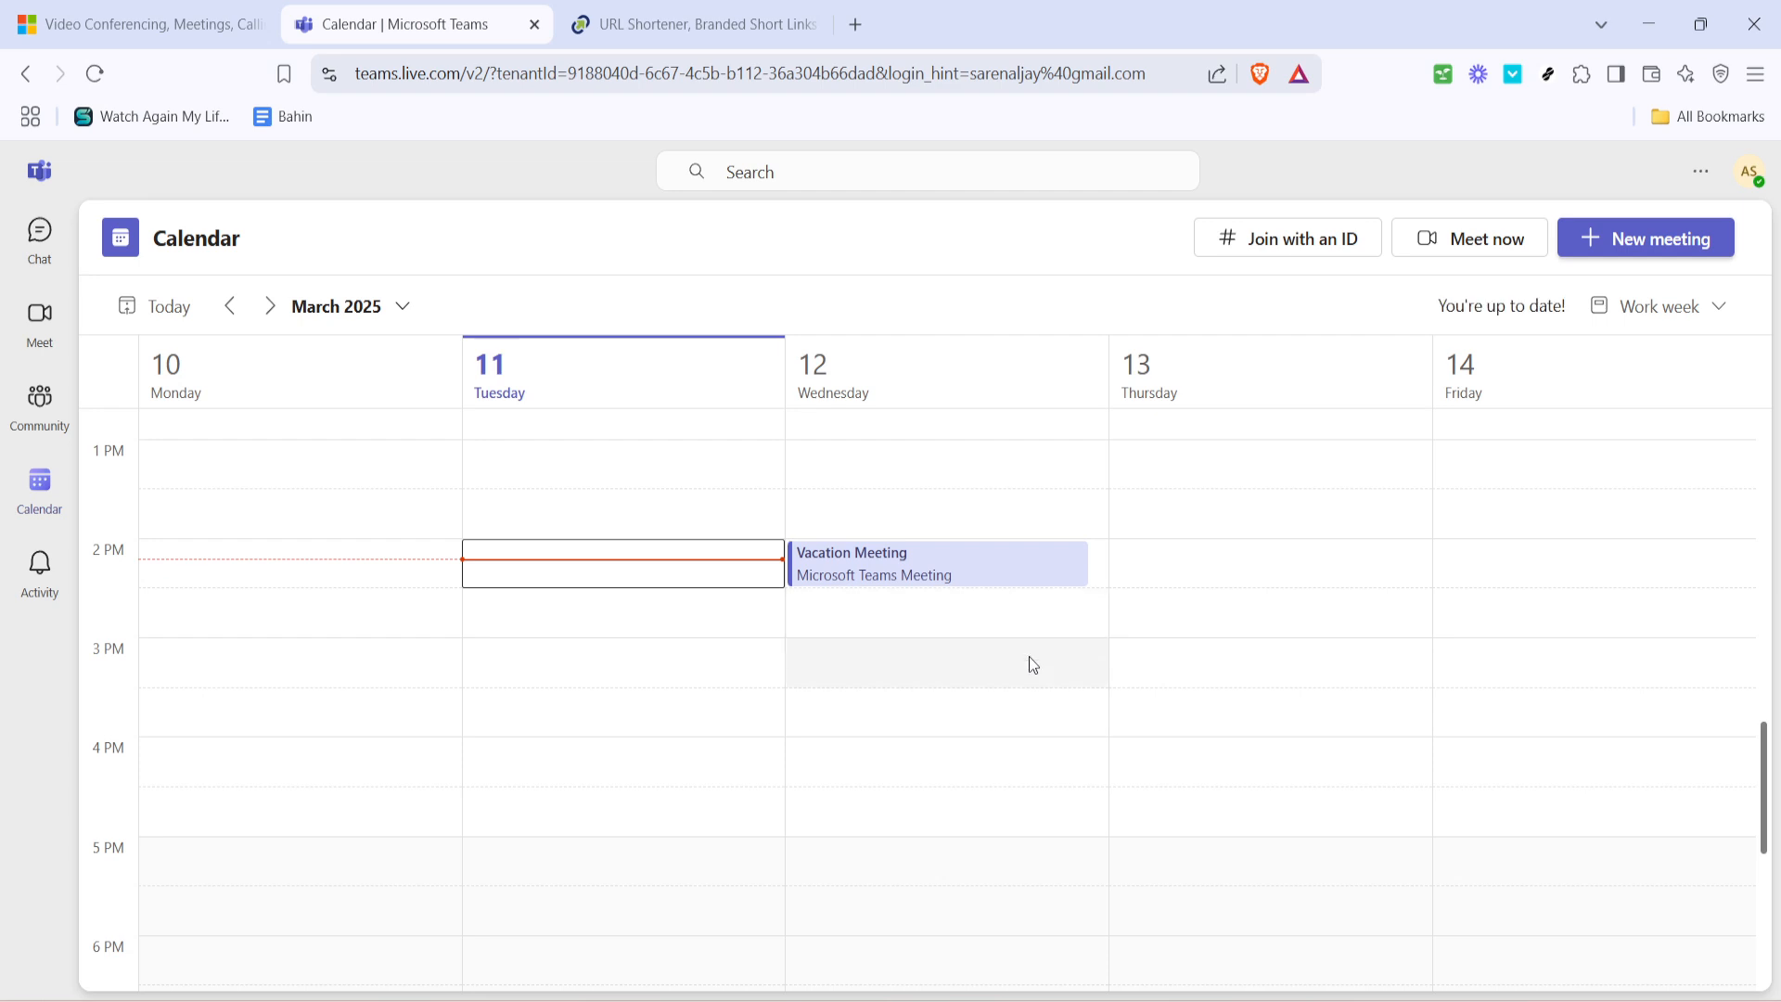
pyautogui.moveTo(984, 568)
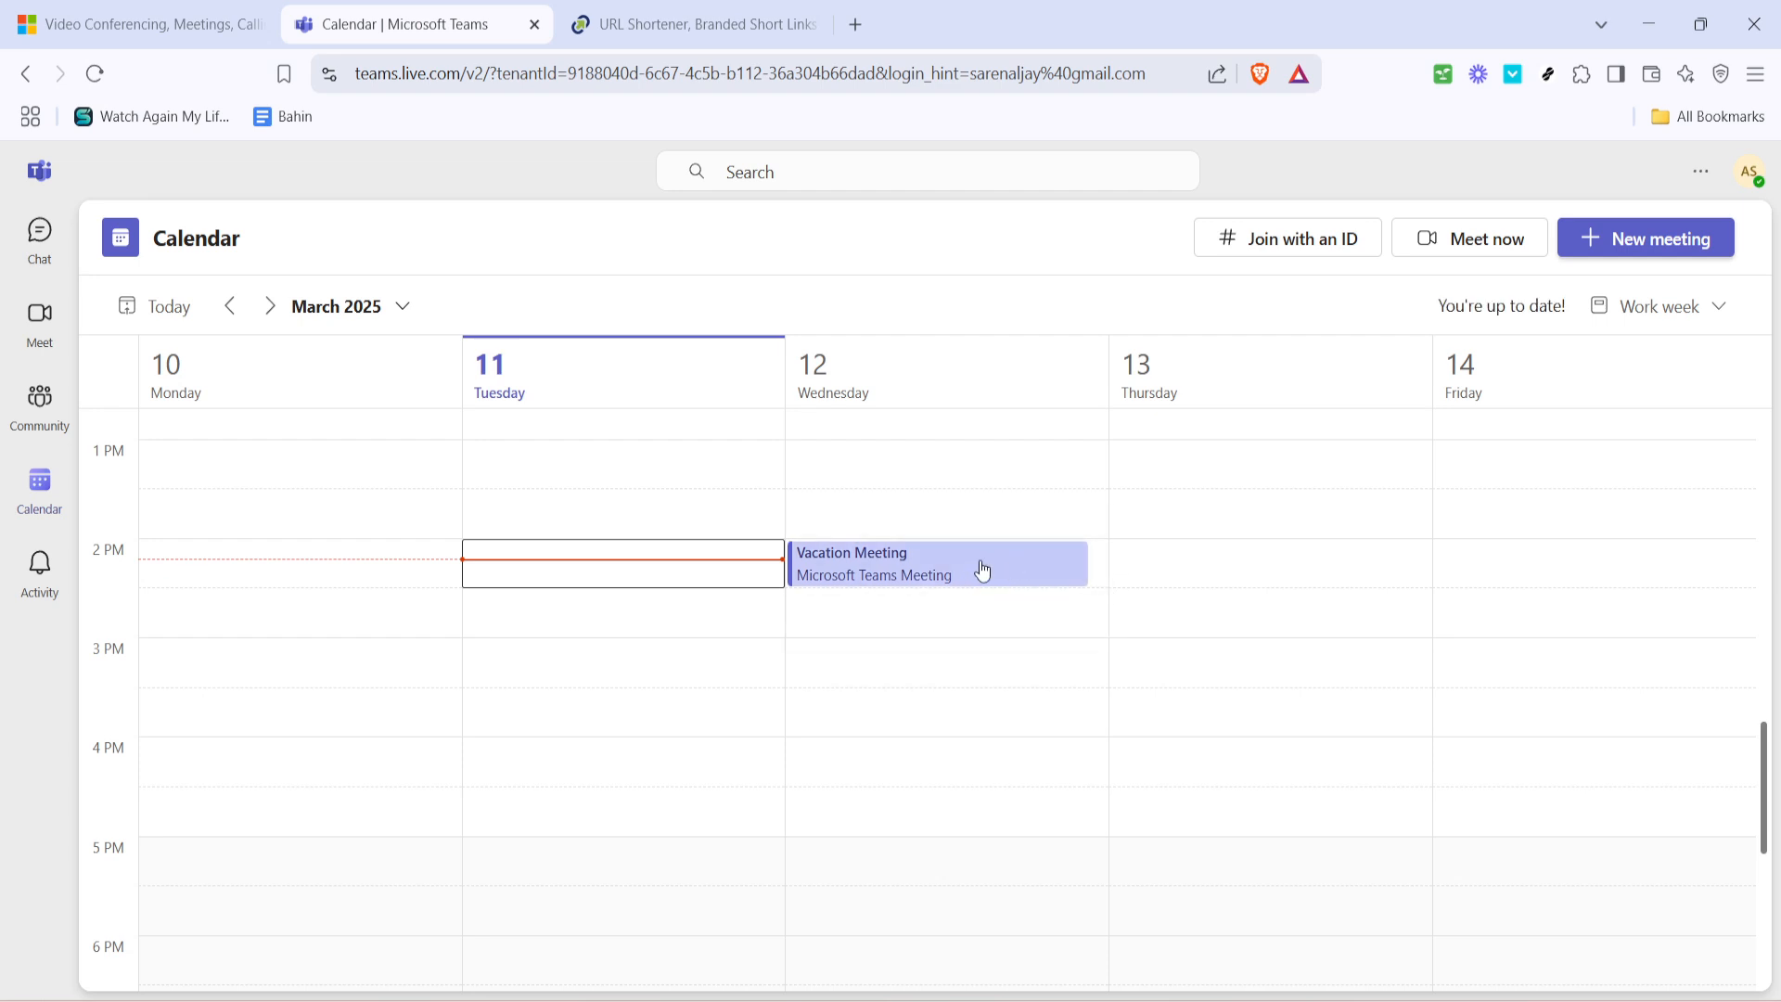
pyautogui.moveTo(900, 592)
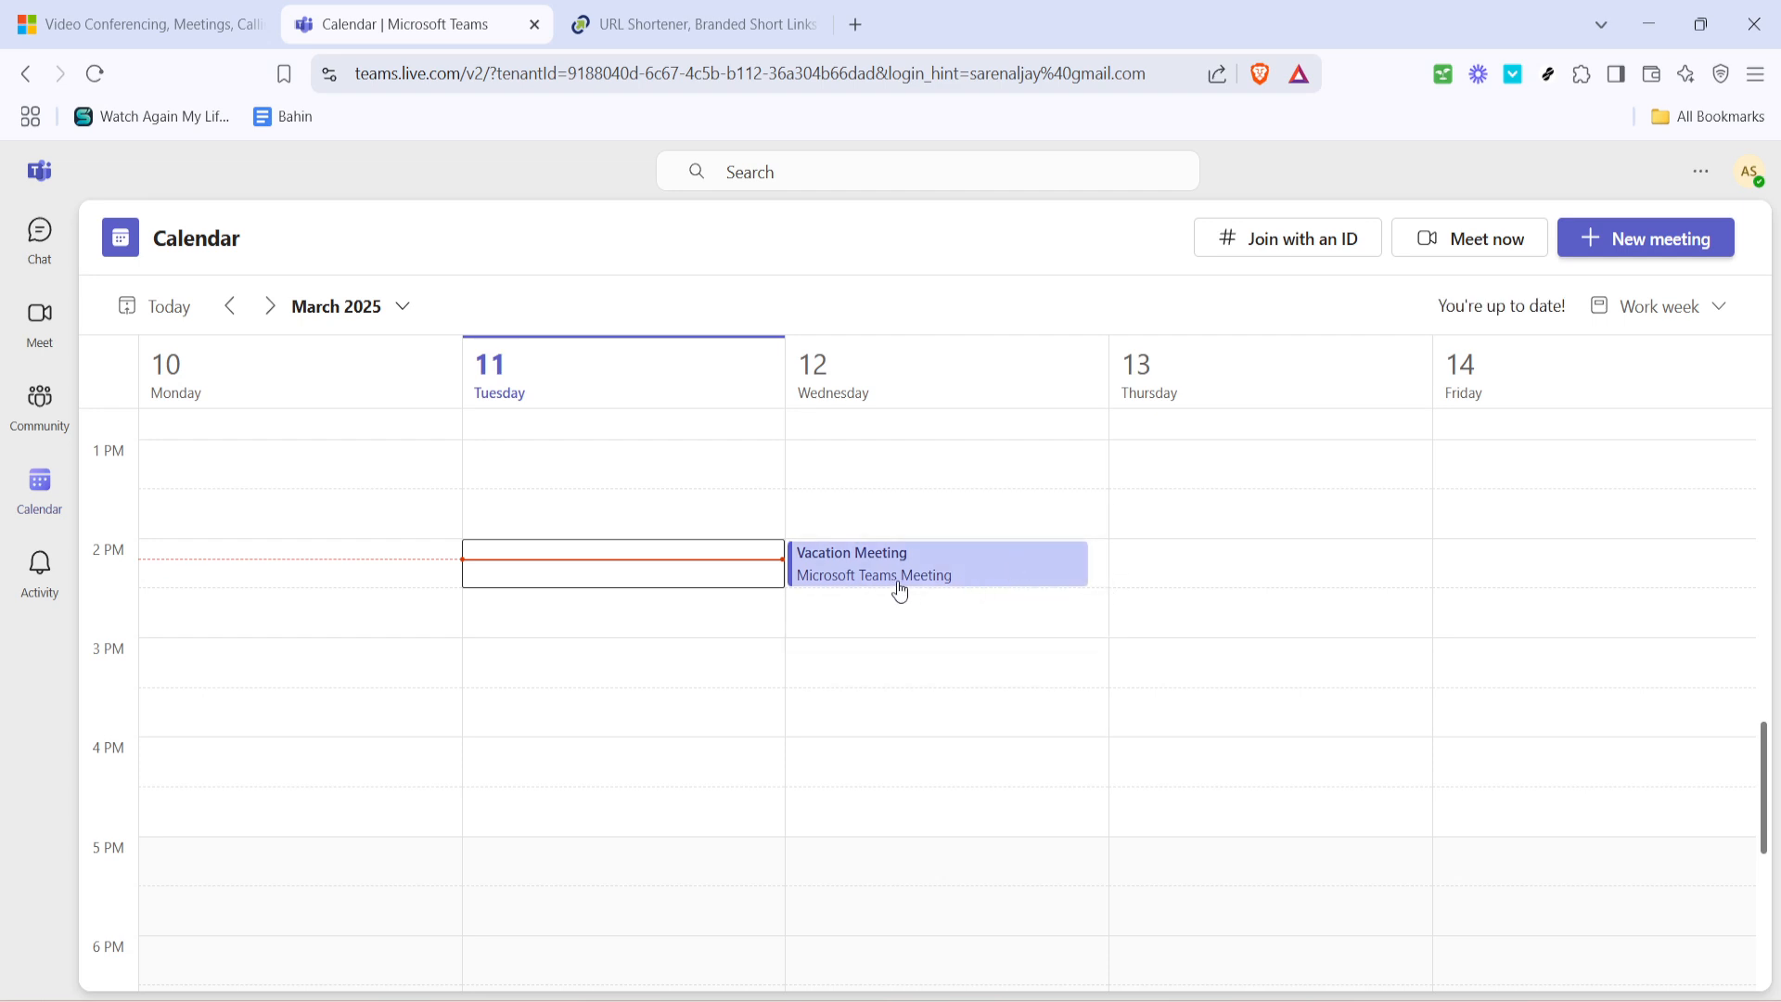
# - Copy the Vacation Meeting's join link from its details and move to the TinyURL page
pyautogui.click(871, 564)
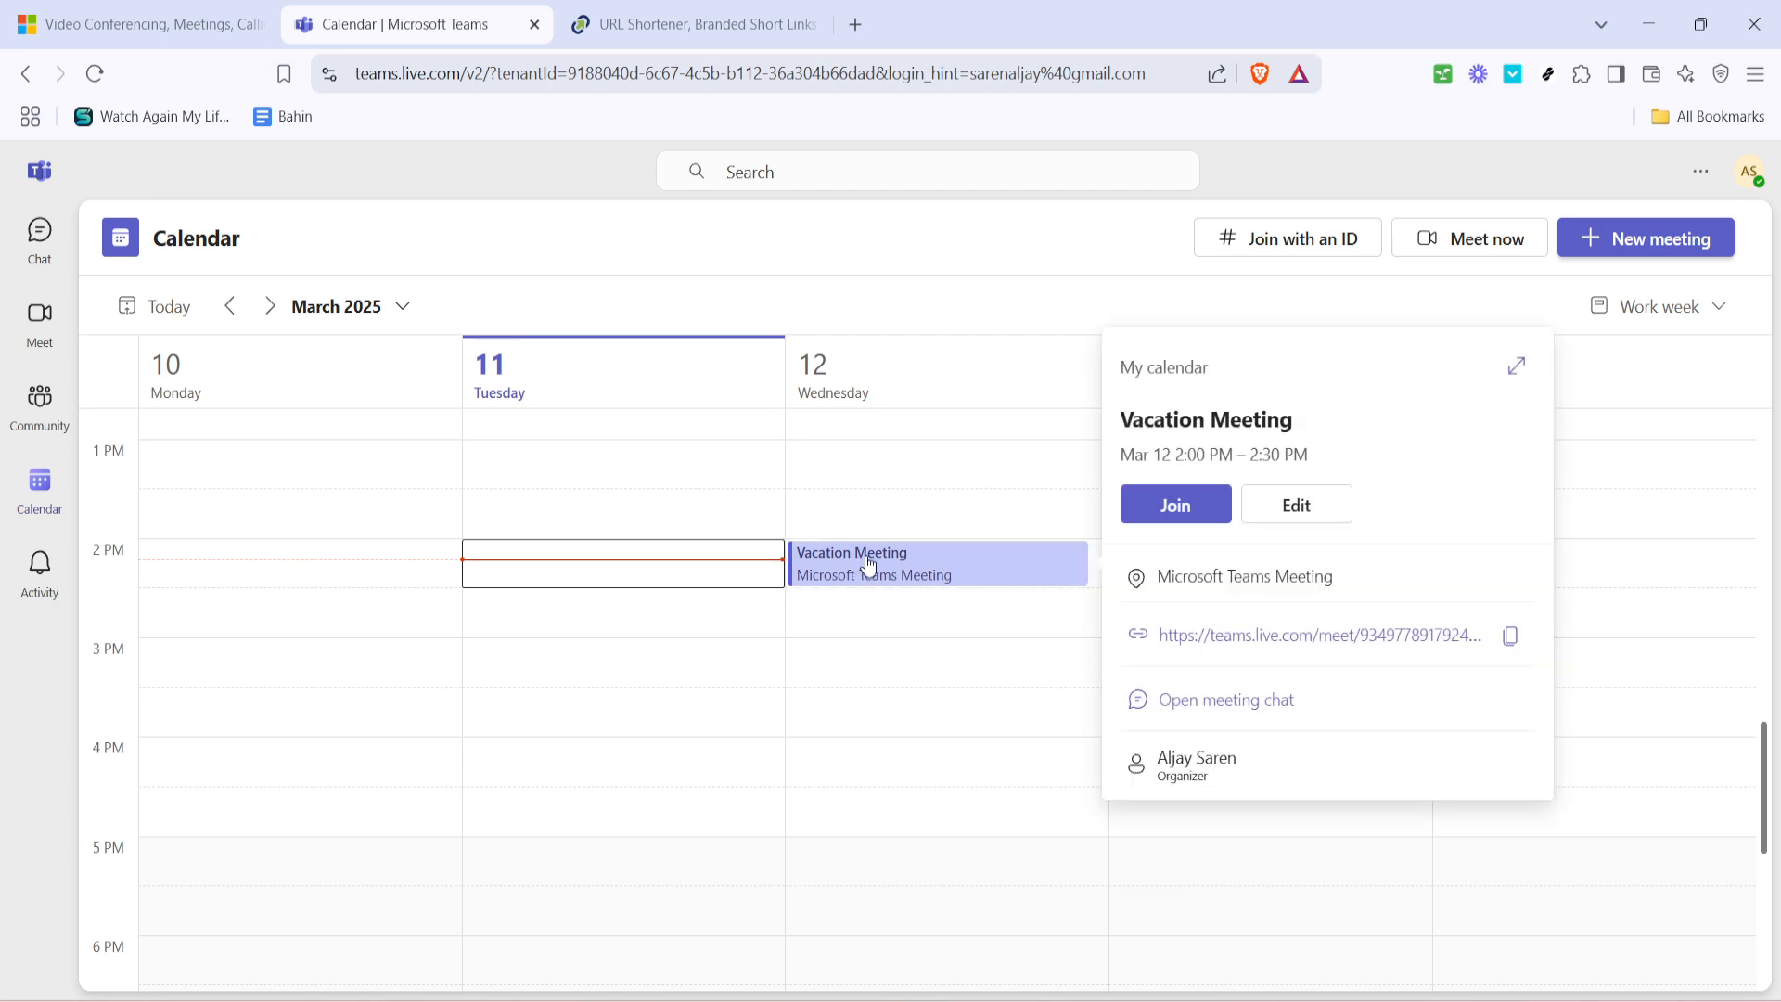
pyautogui.moveTo(1302, 386)
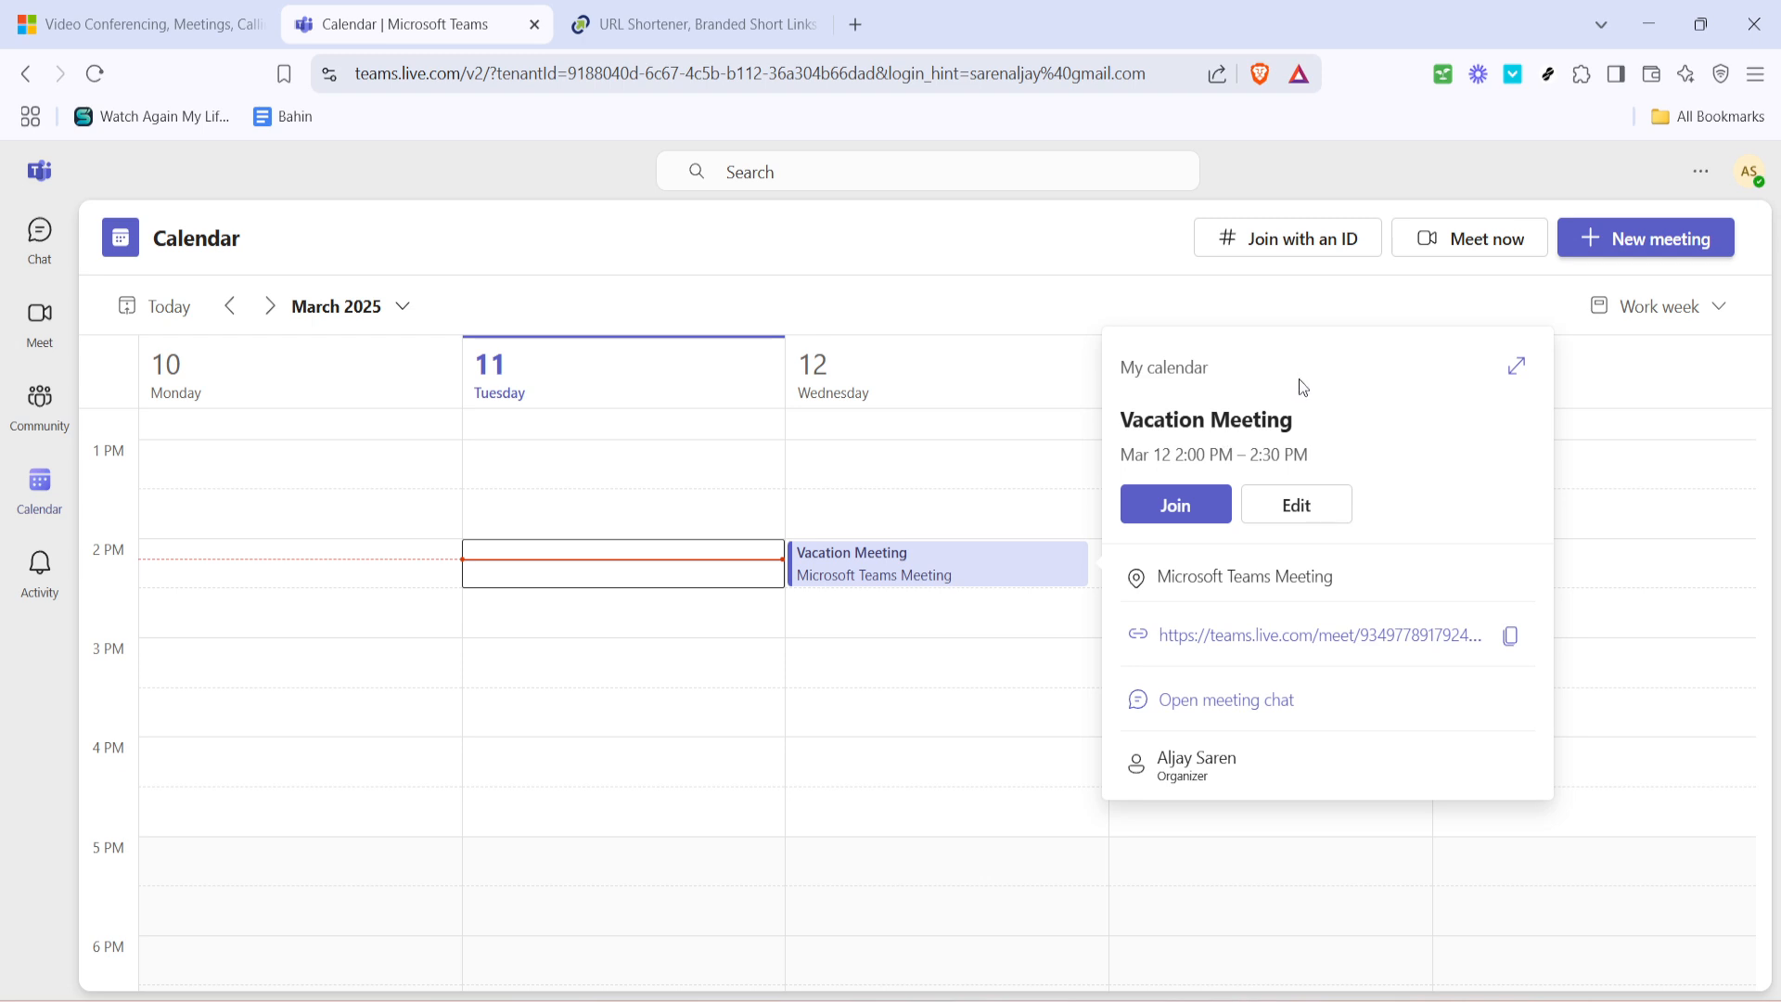
pyautogui.moveTo(1423, 413)
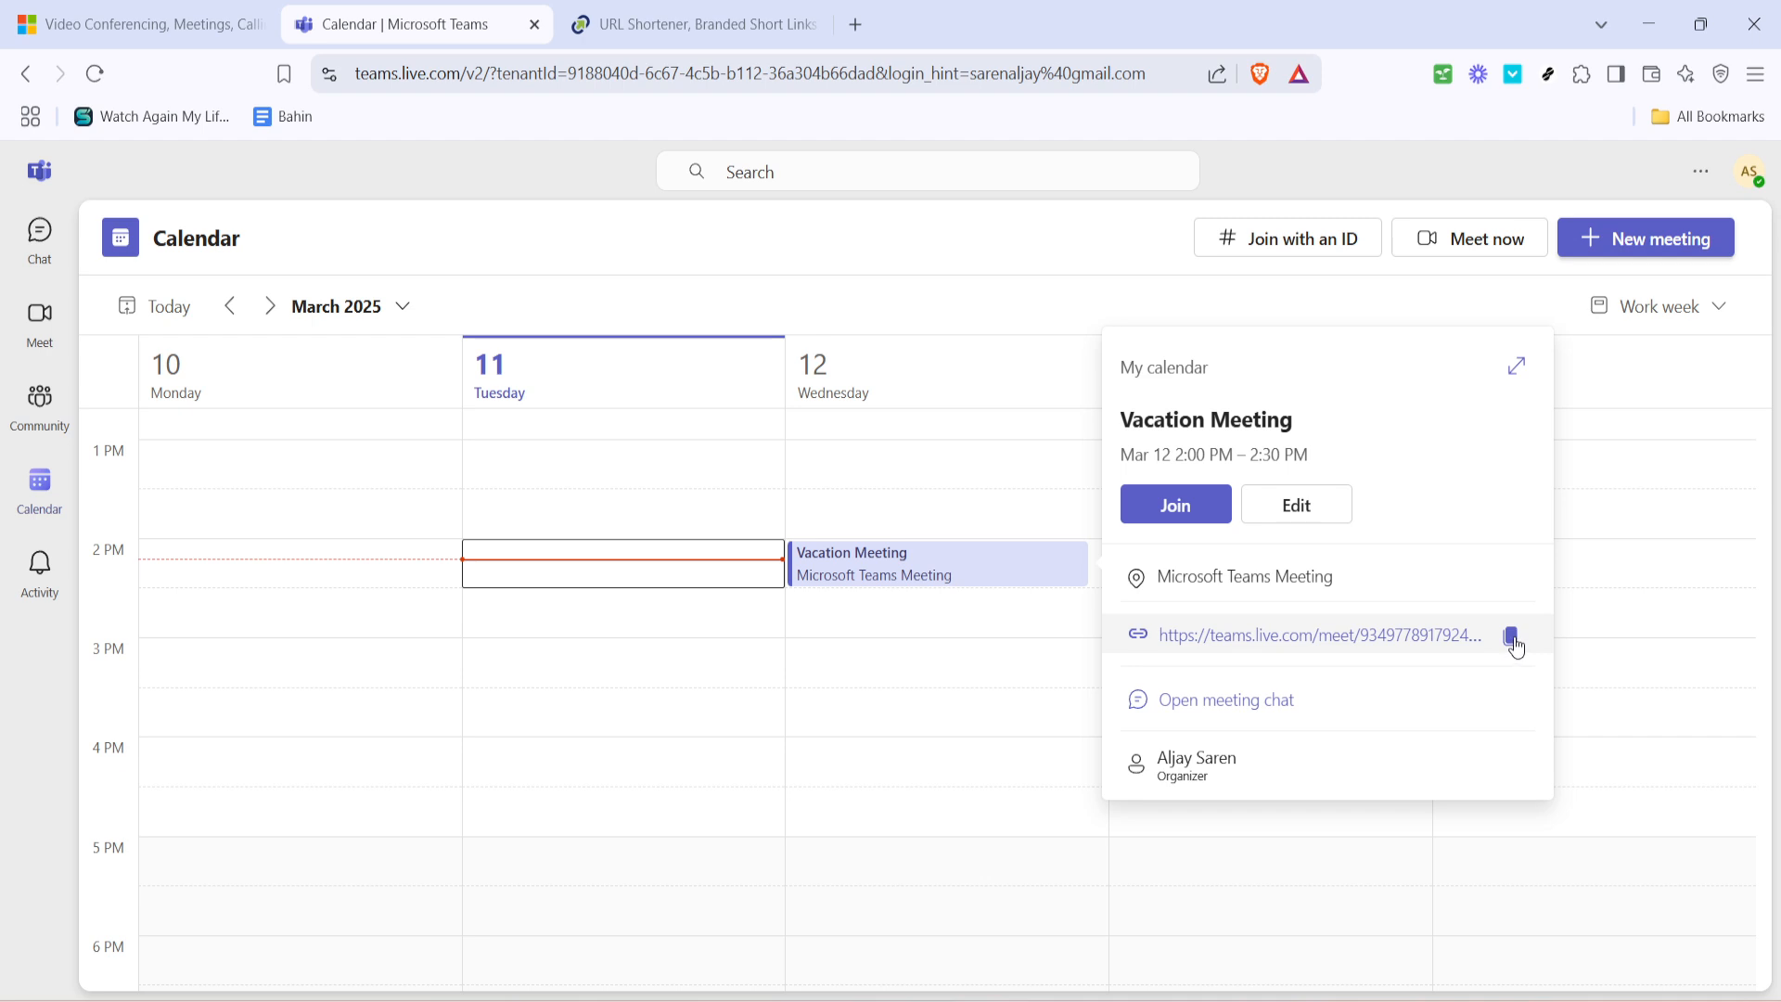
pyautogui.click(1512, 635)
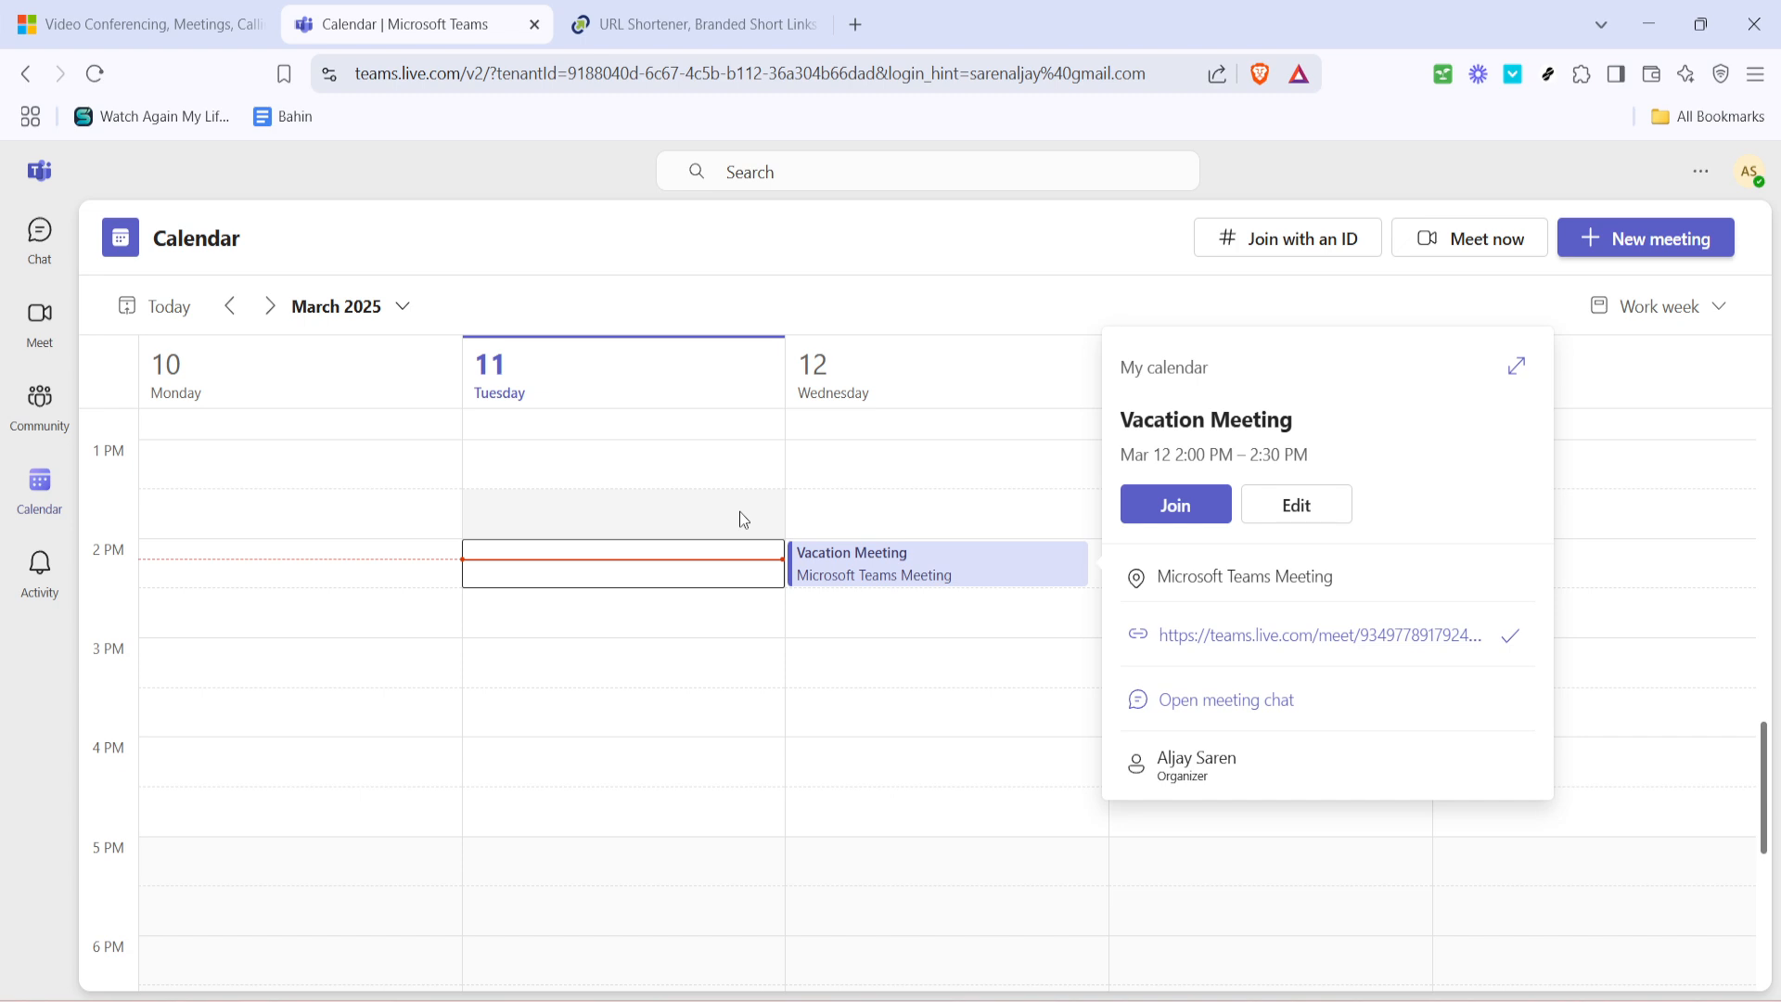
pyautogui.click(692, 24)
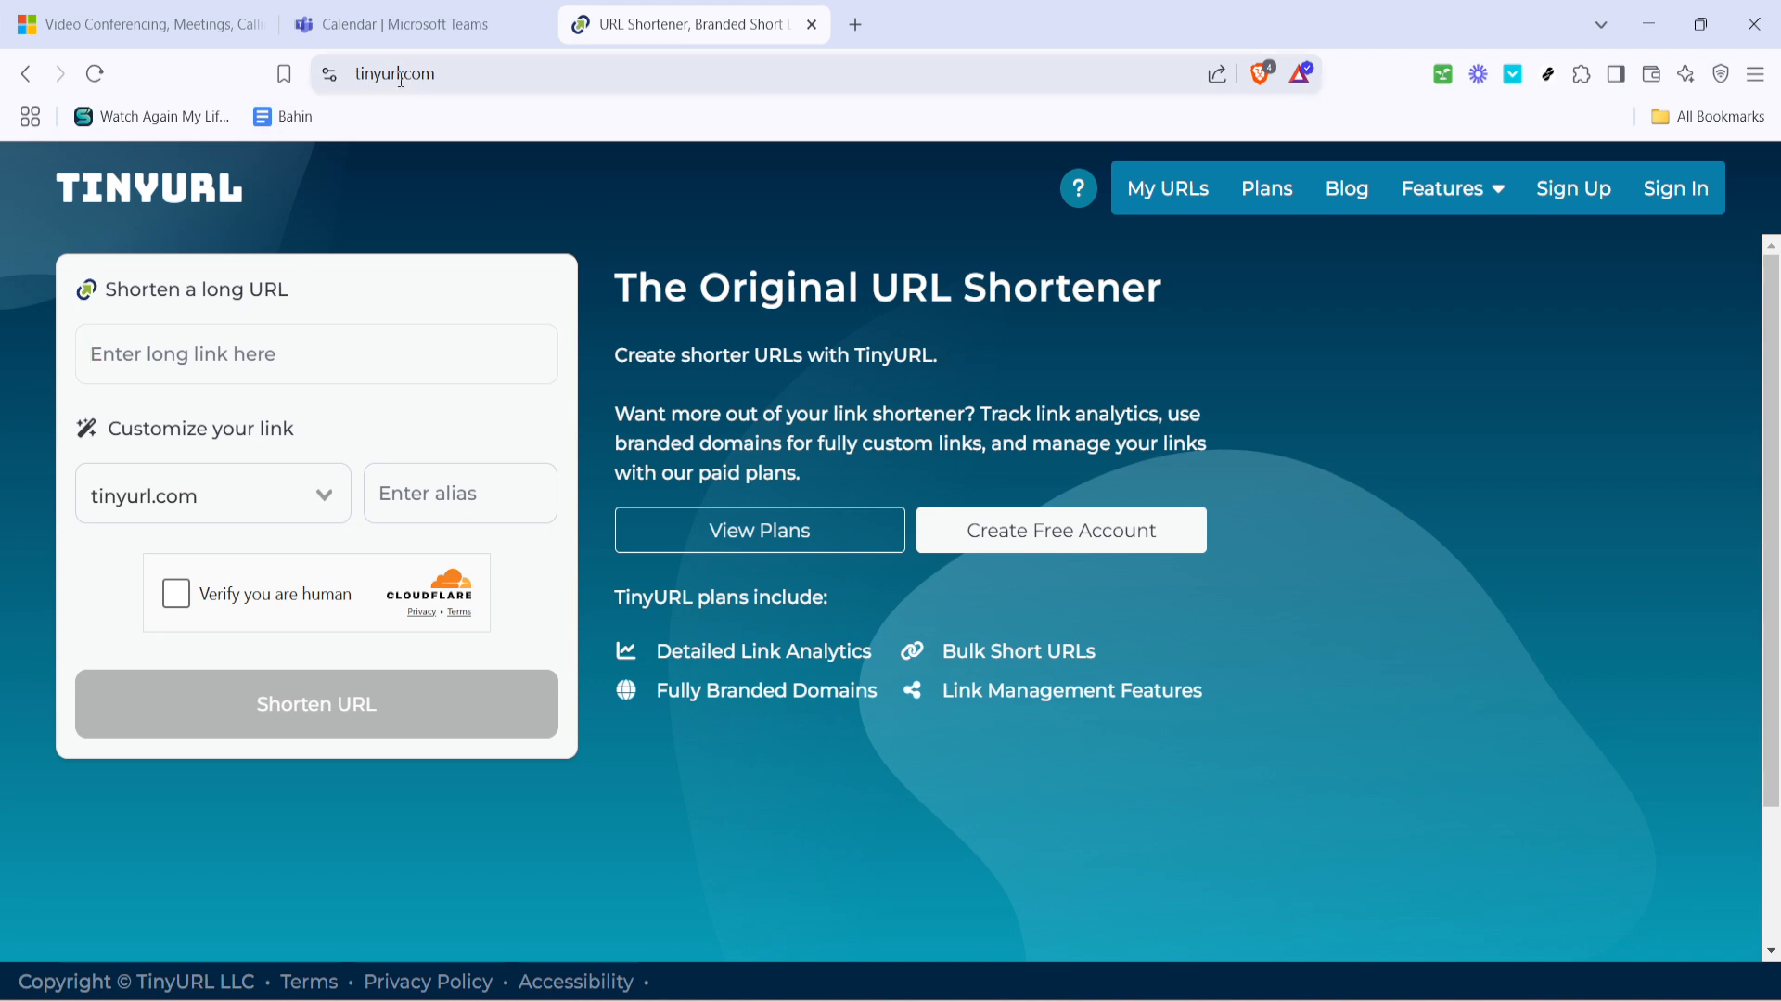
pyautogui.moveTo(455, 266)
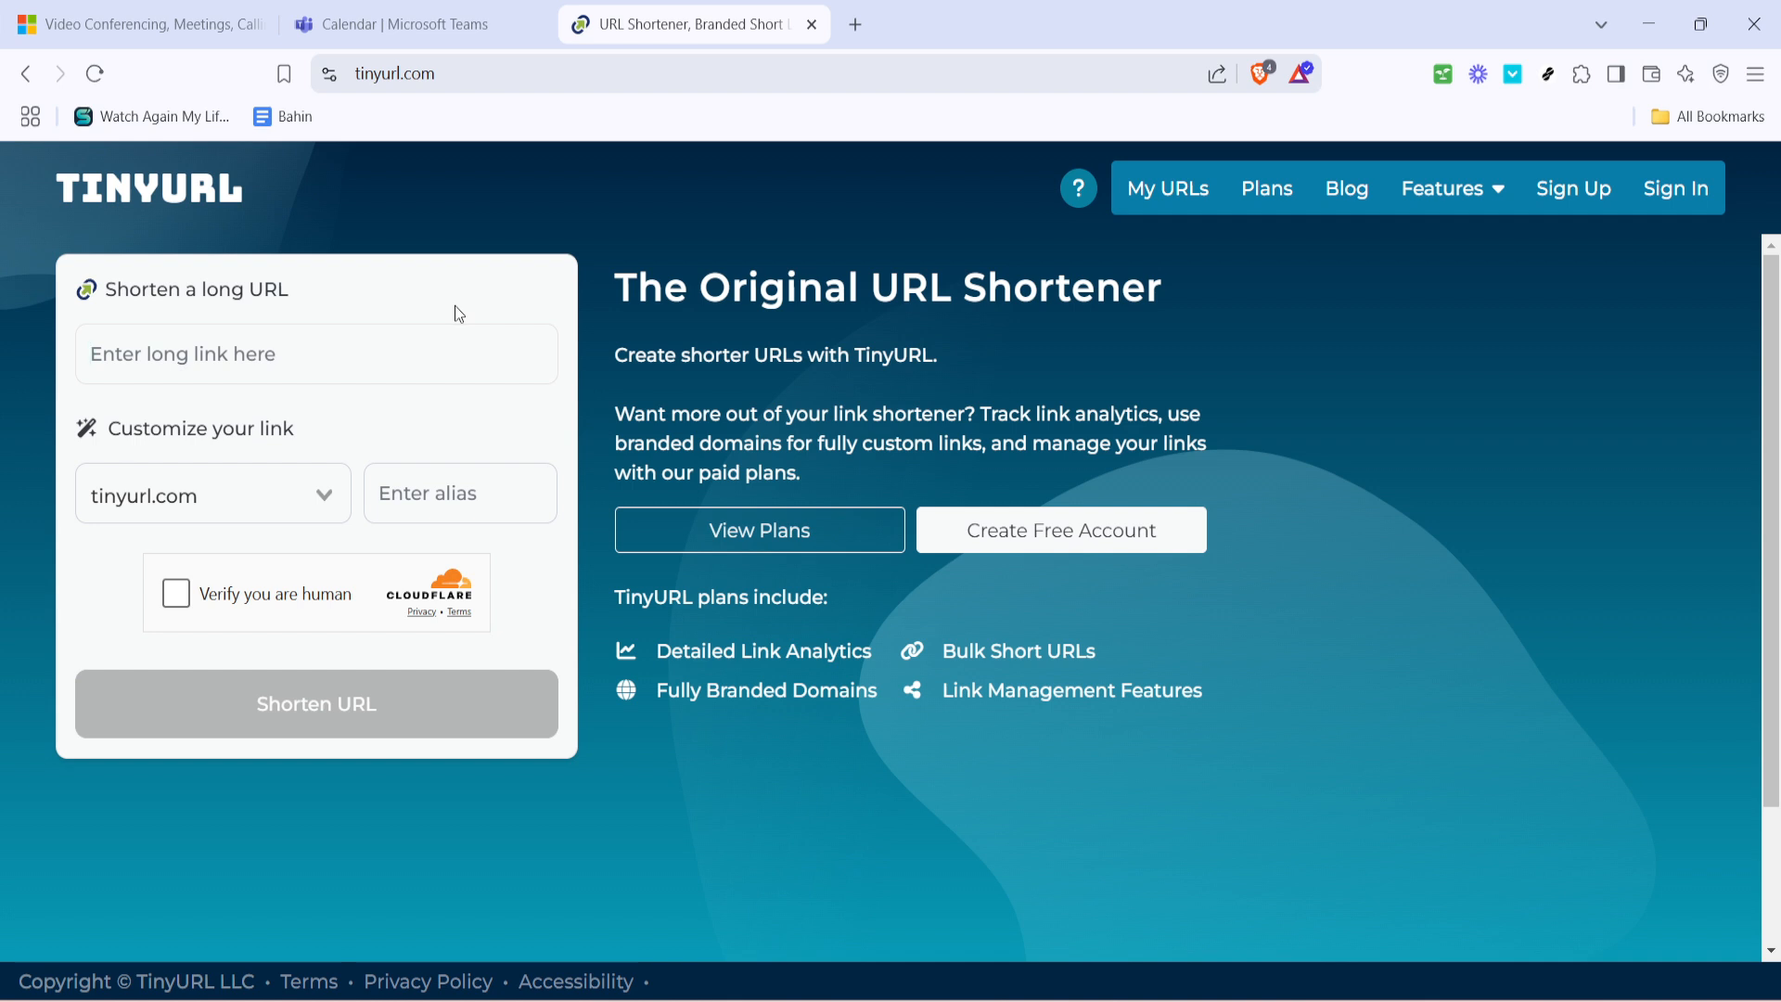
pyautogui.moveTo(449, 327)
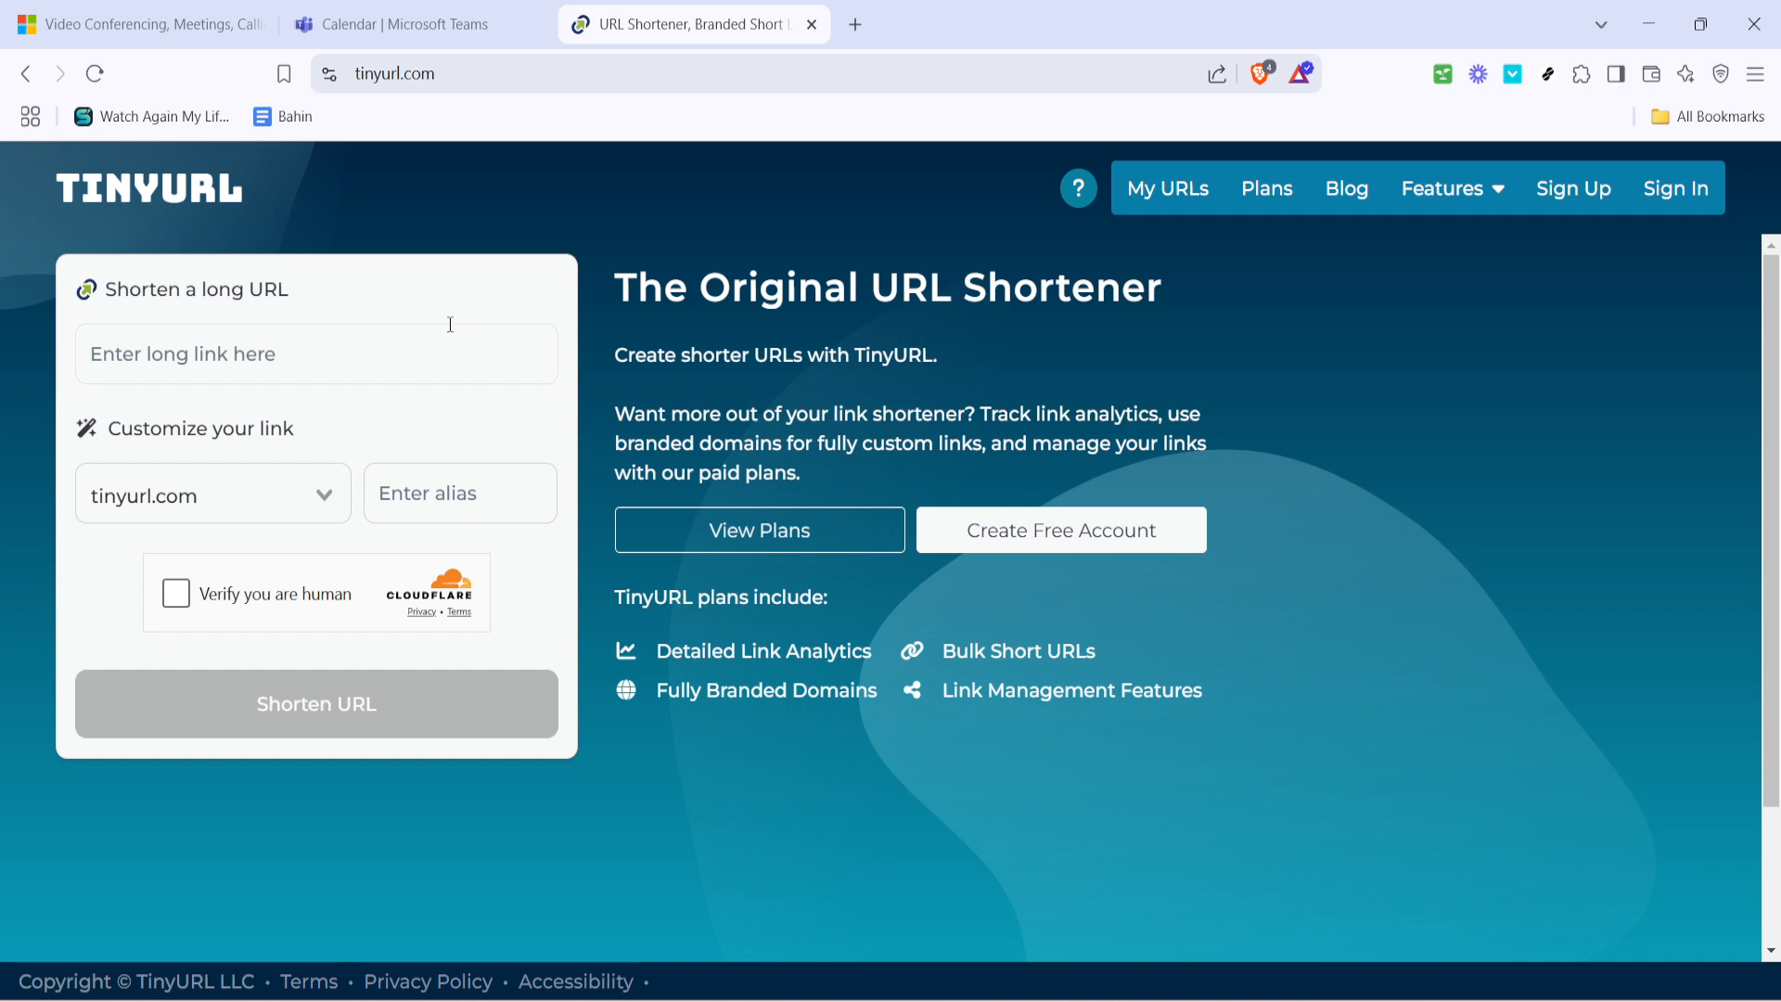
pyautogui.moveTo(379, 341)
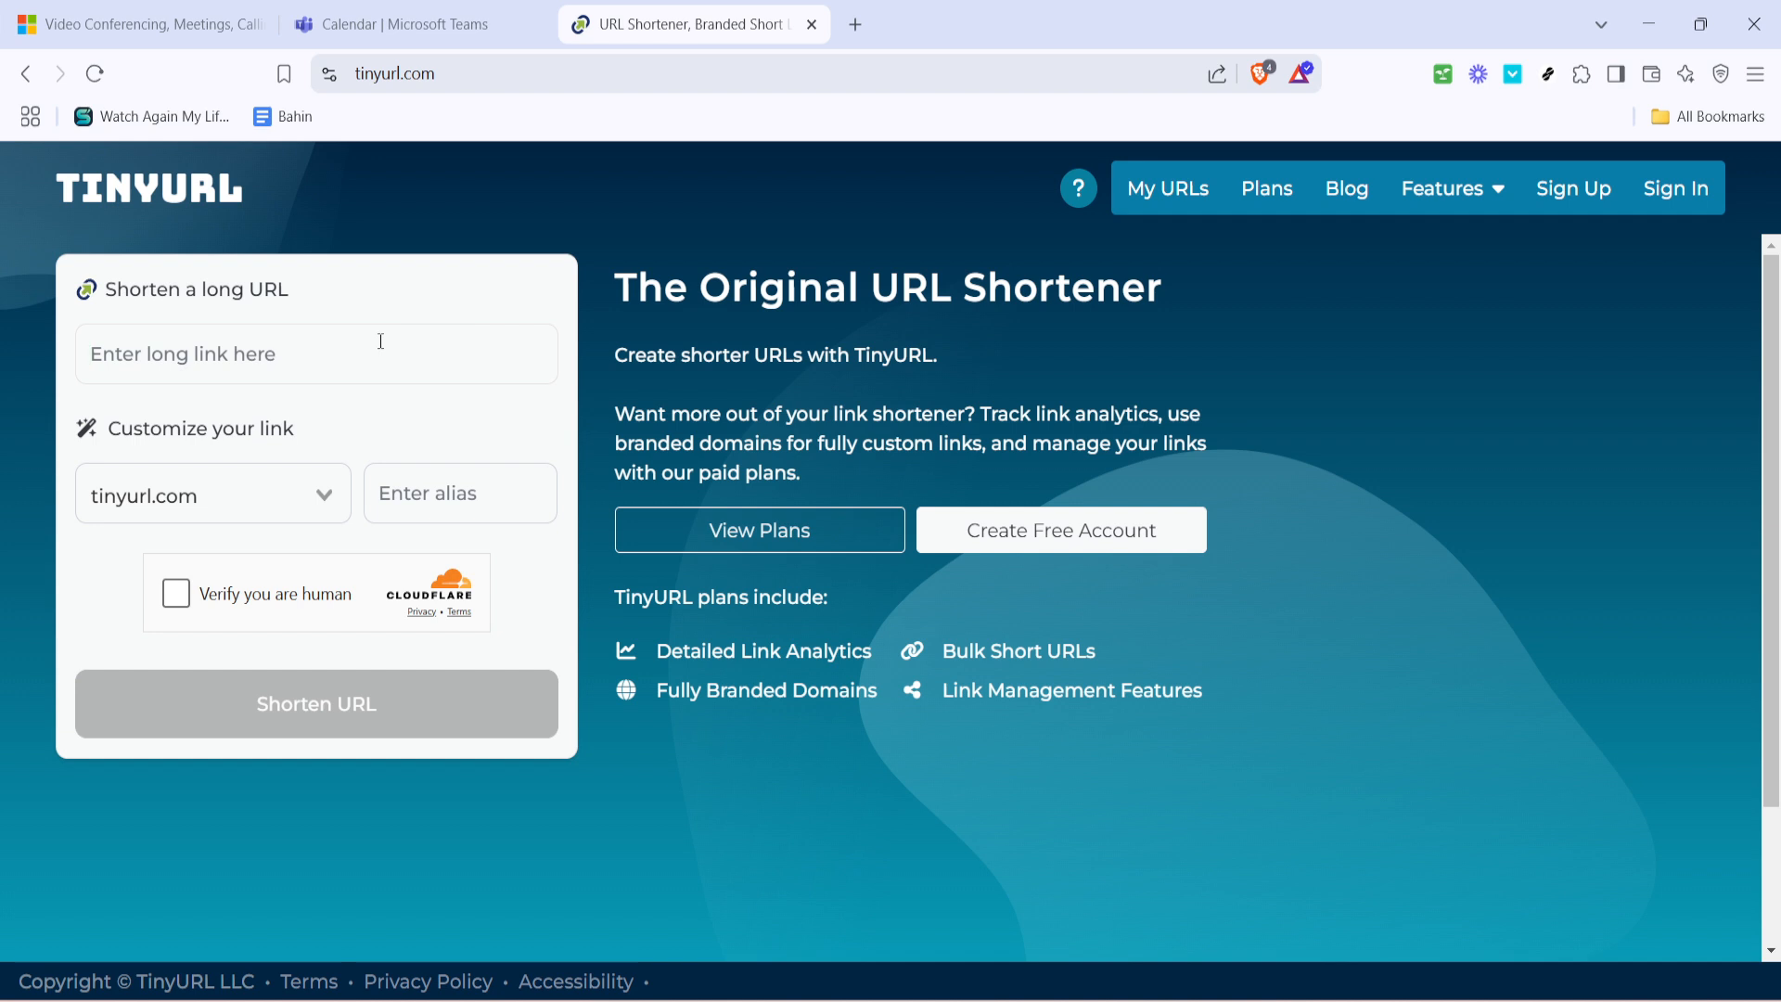
pyautogui.click(315, 353)
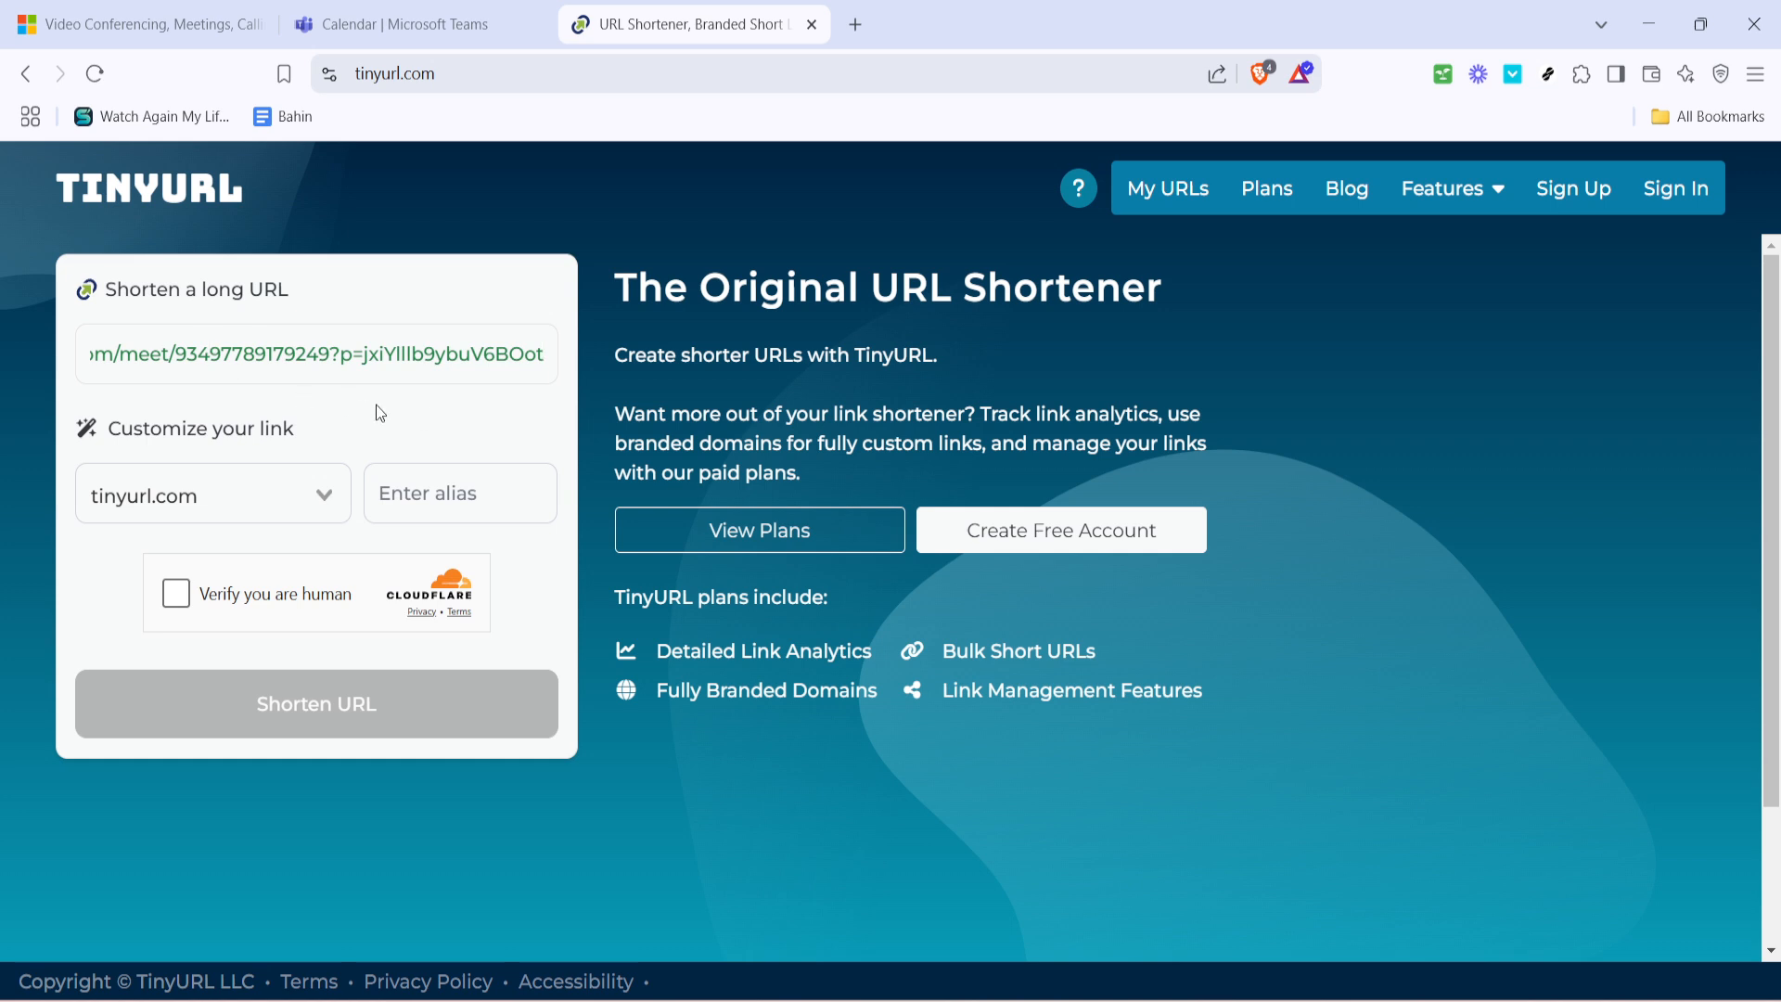
pyautogui.click(174, 594)
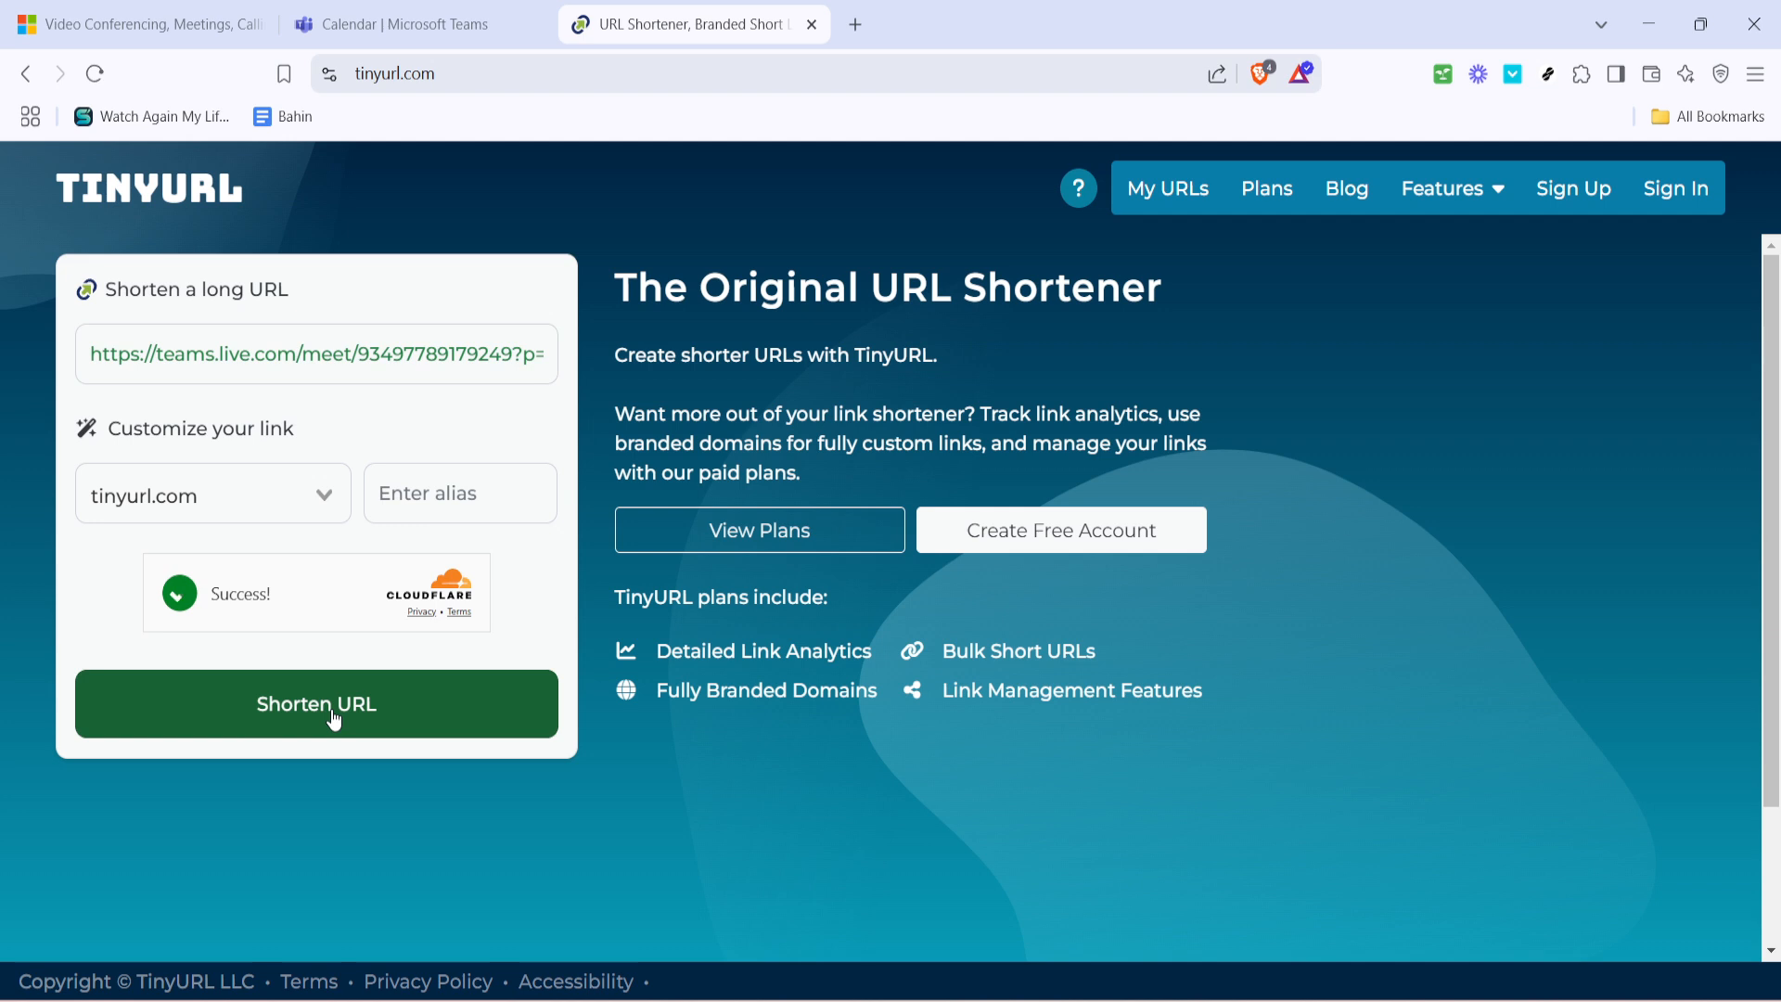
pyautogui.click(316, 703)
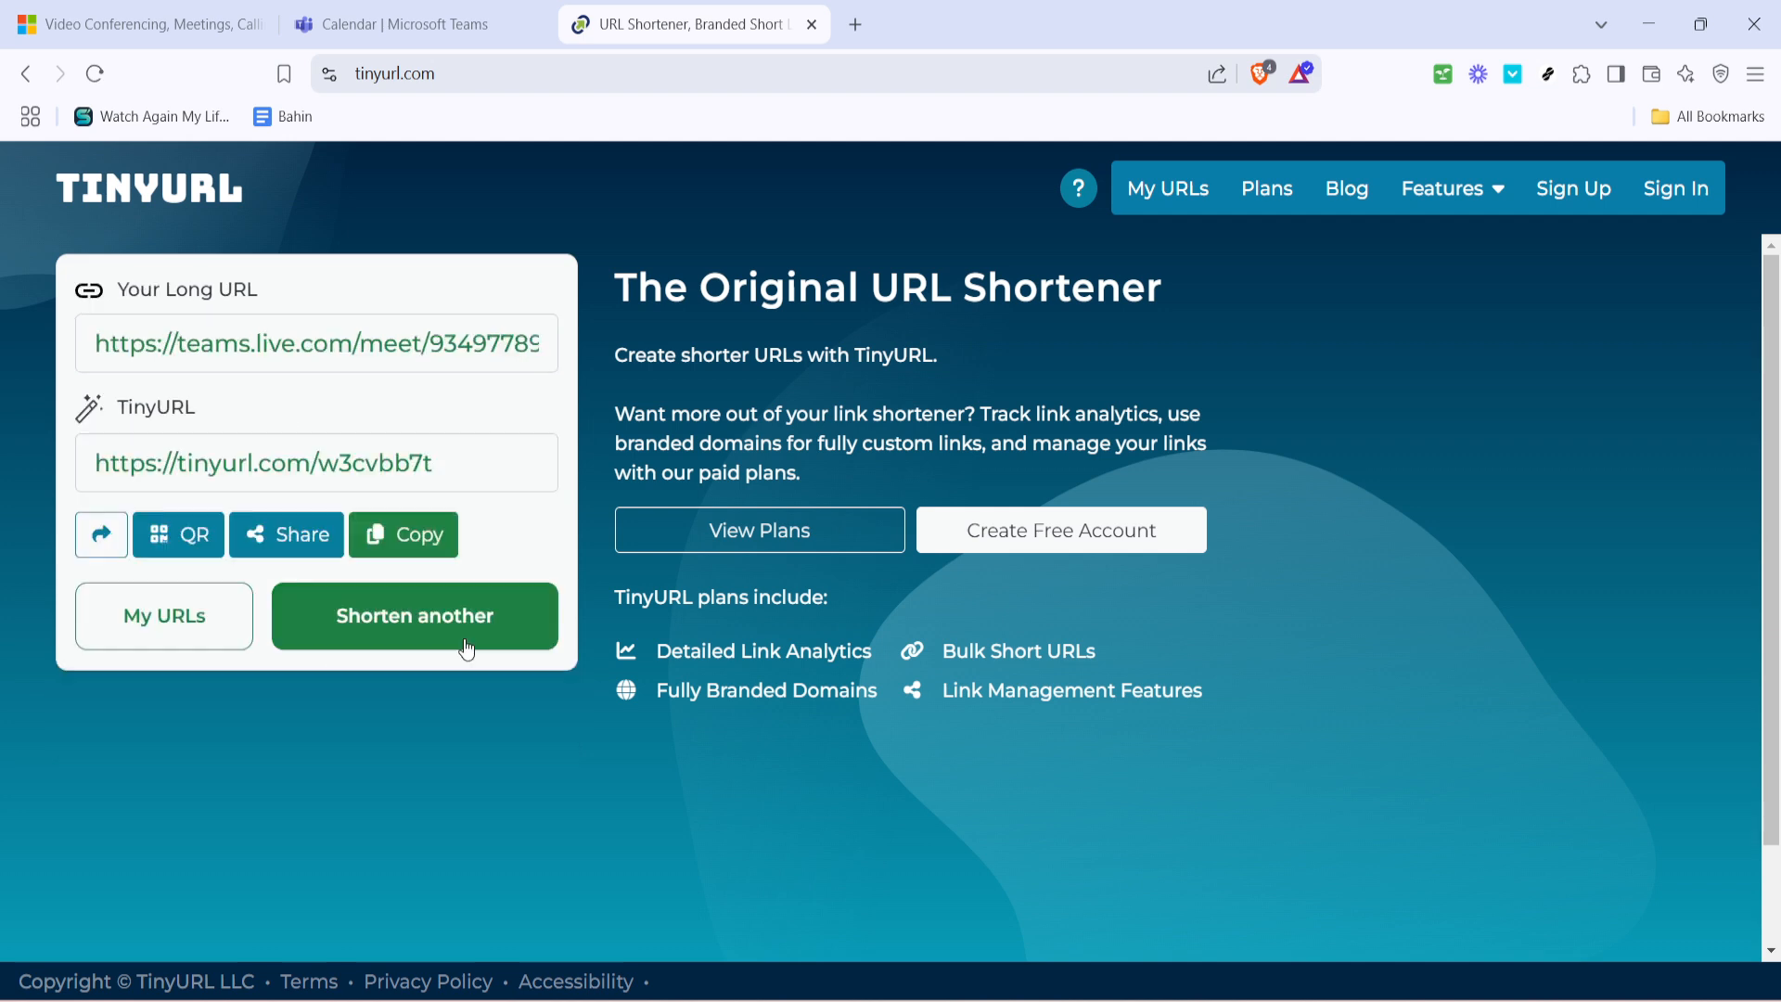
pyautogui.moveTo(396, 494)
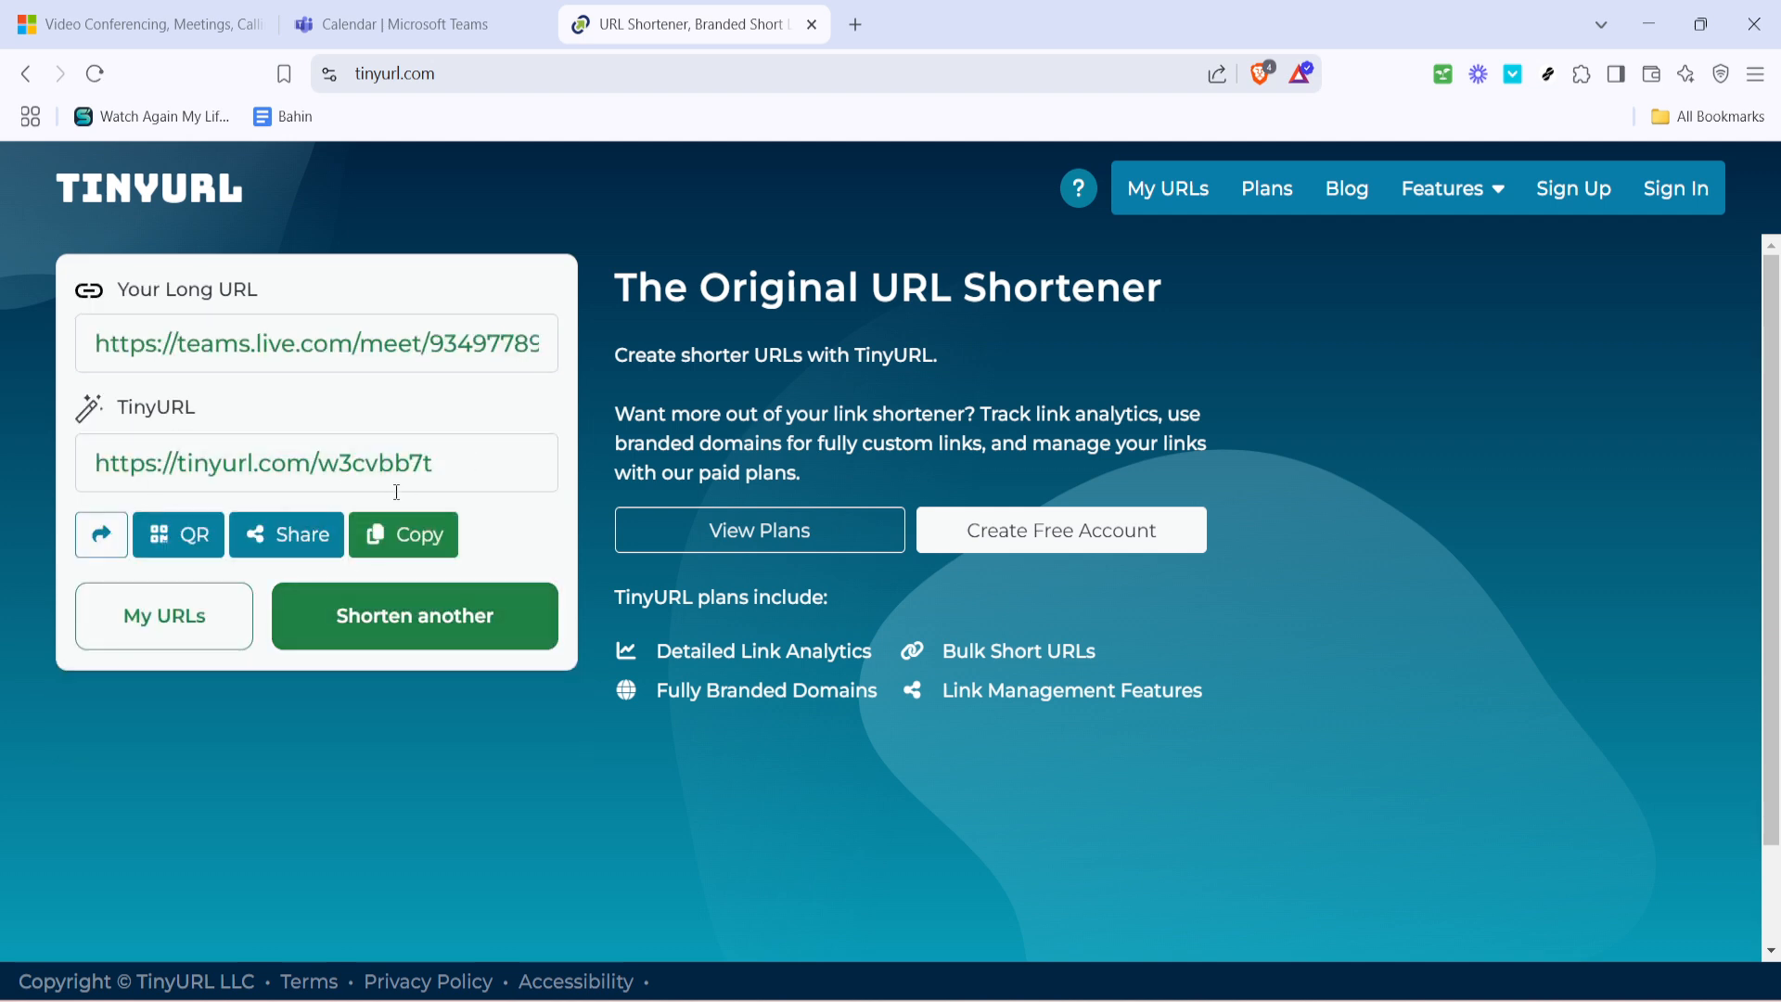
pyautogui.moveTo(334, 512)
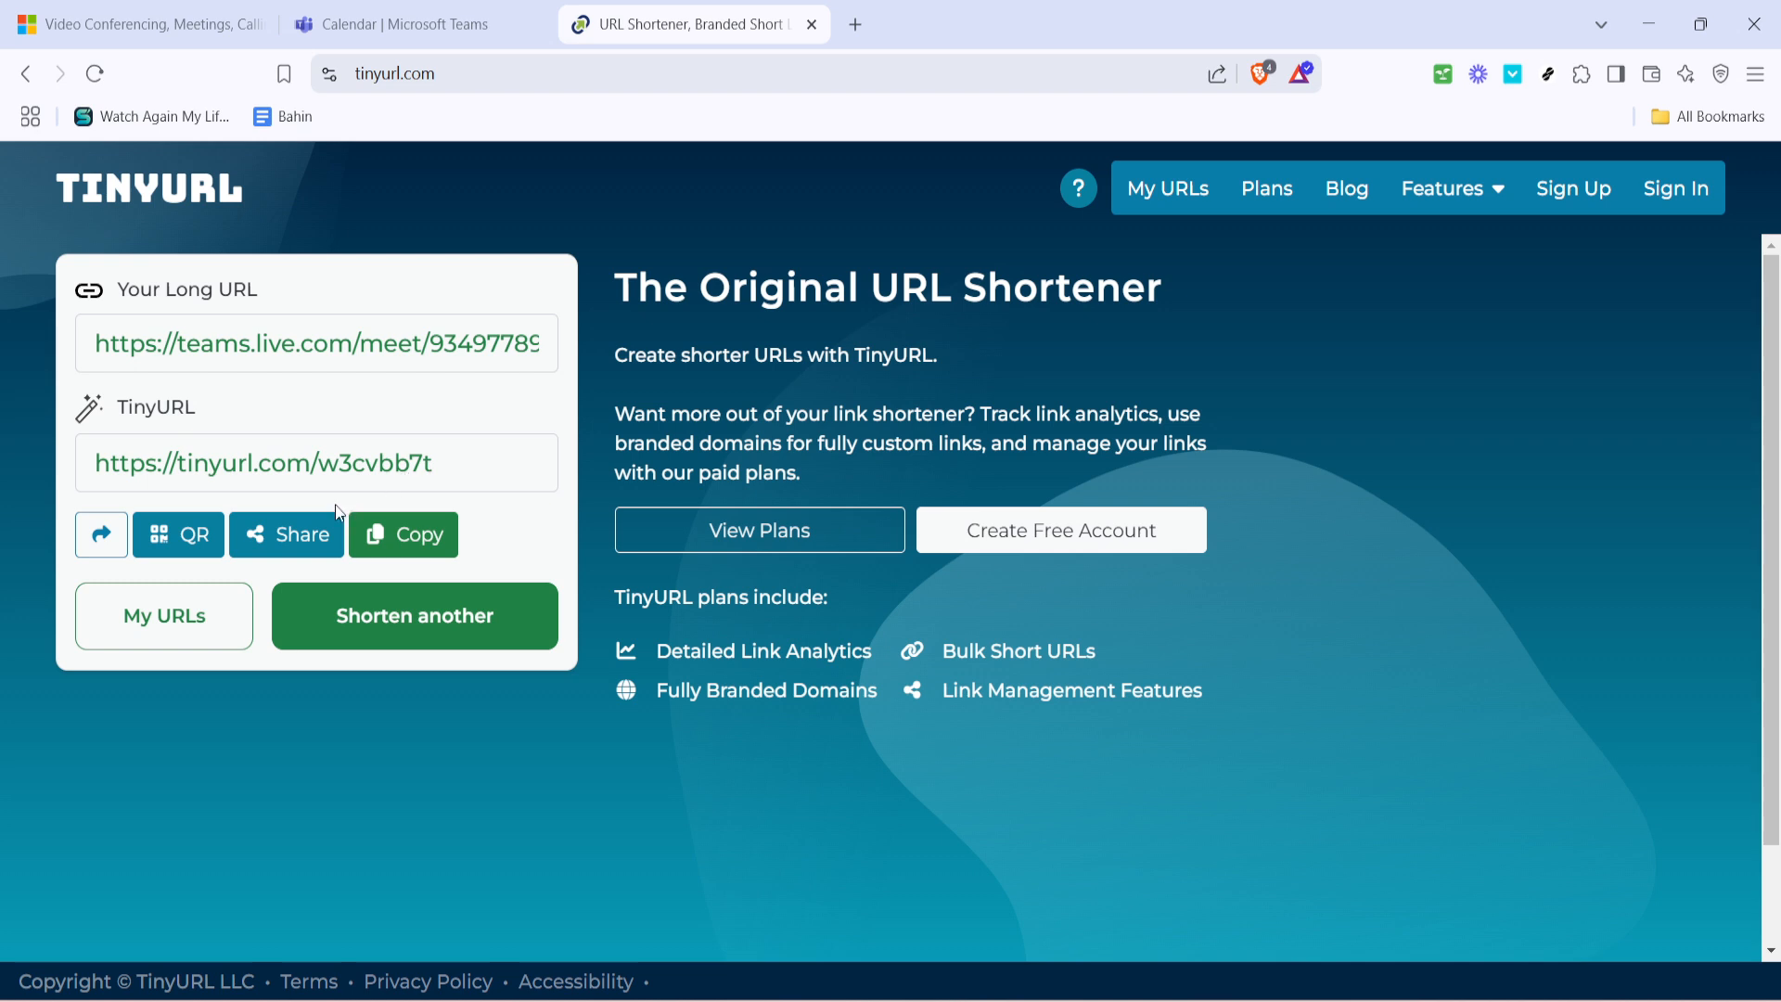
pyautogui.moveTo(178, 534)
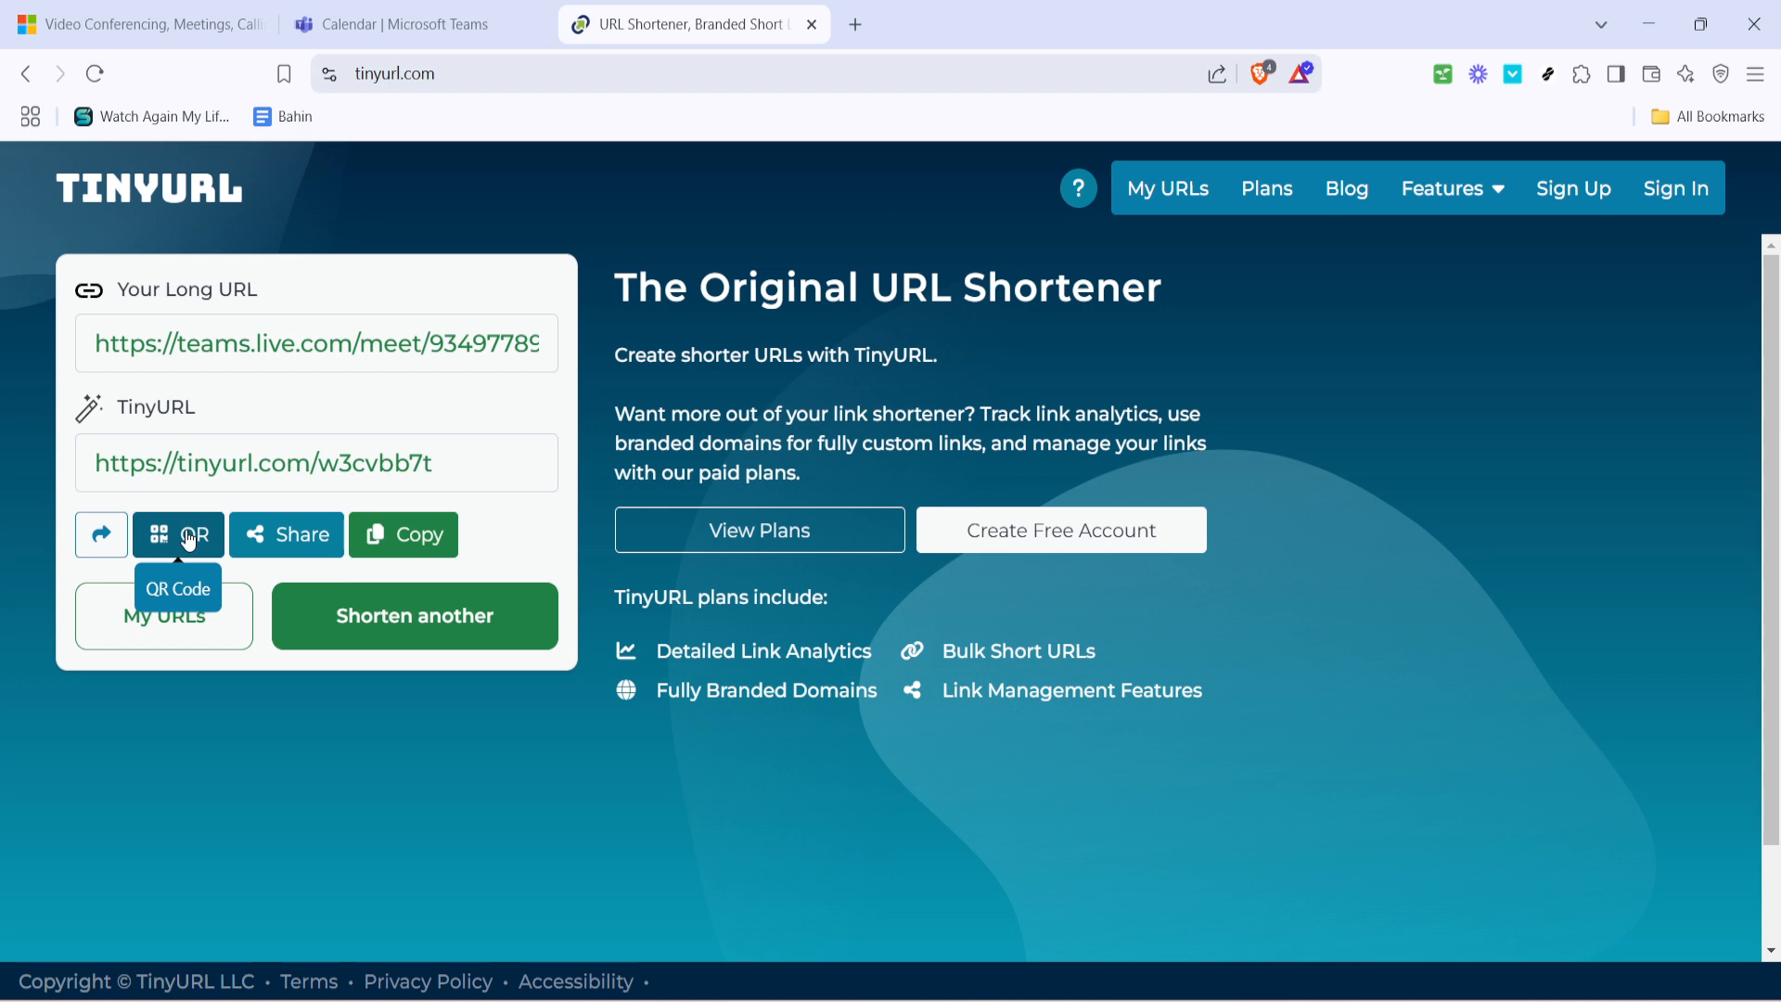
# - Display the short link's QR code with SVG, PNG and PNG 1200 download options
pyautogui.click(178, 535)
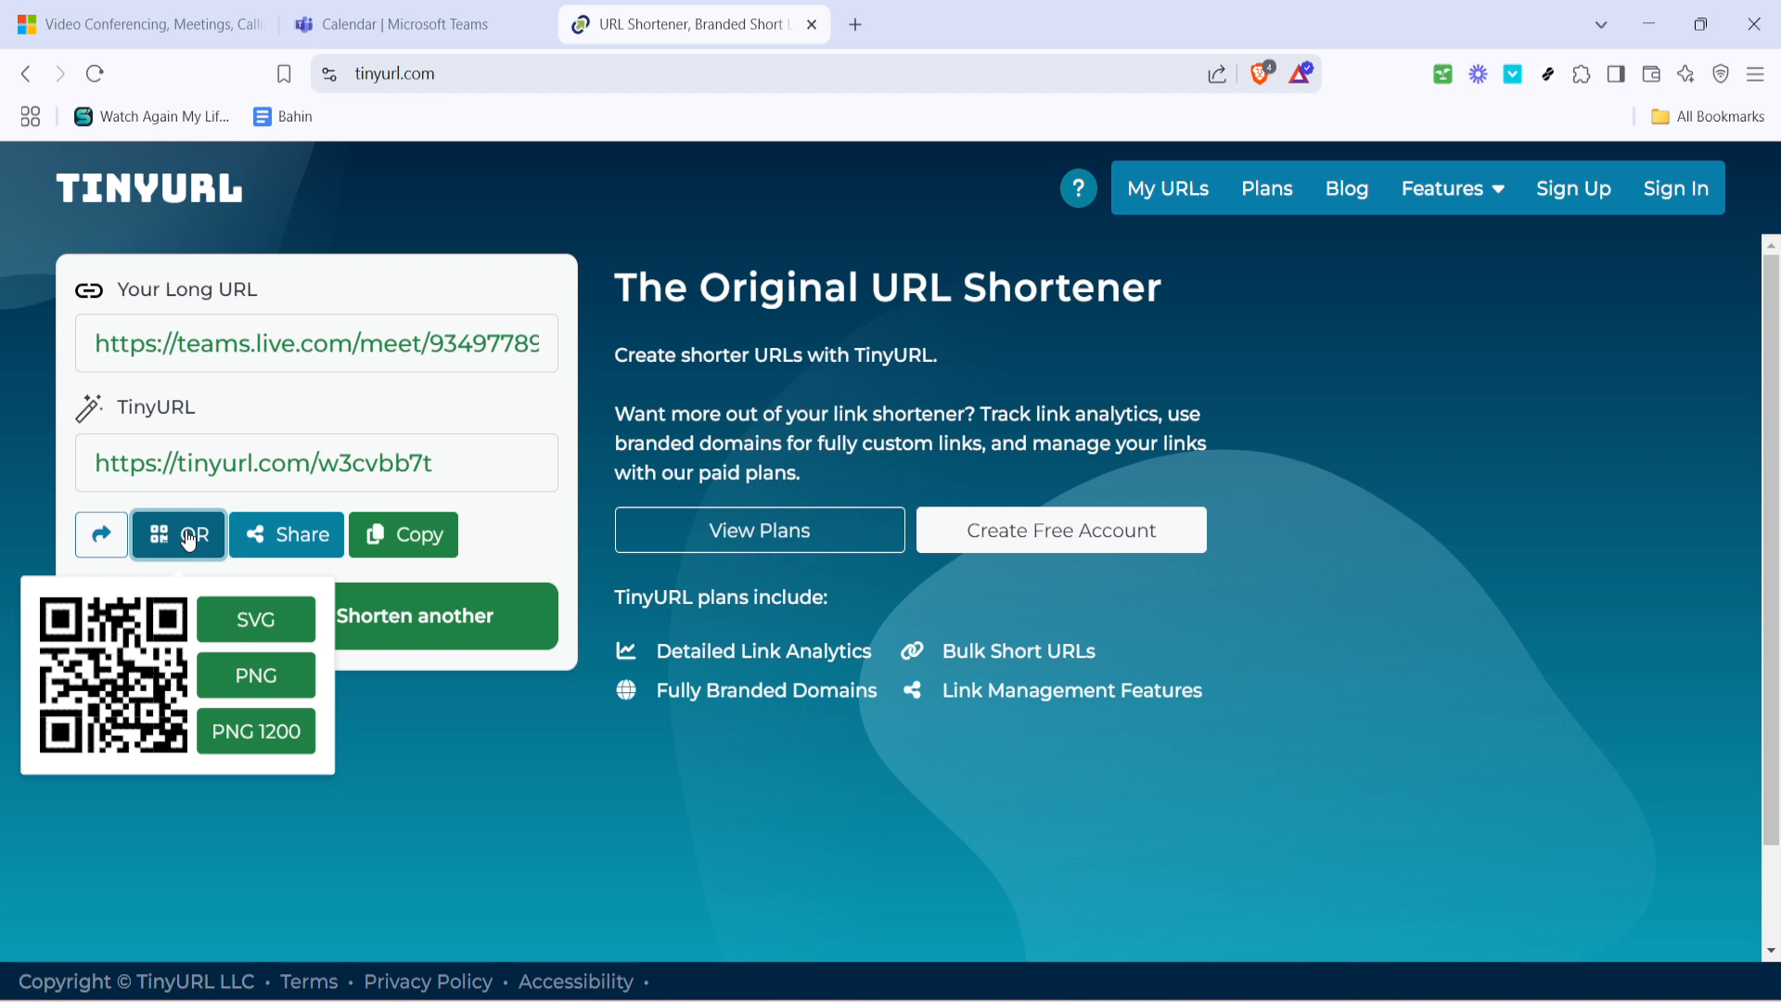
pyautogui.moveTo(199, 551)
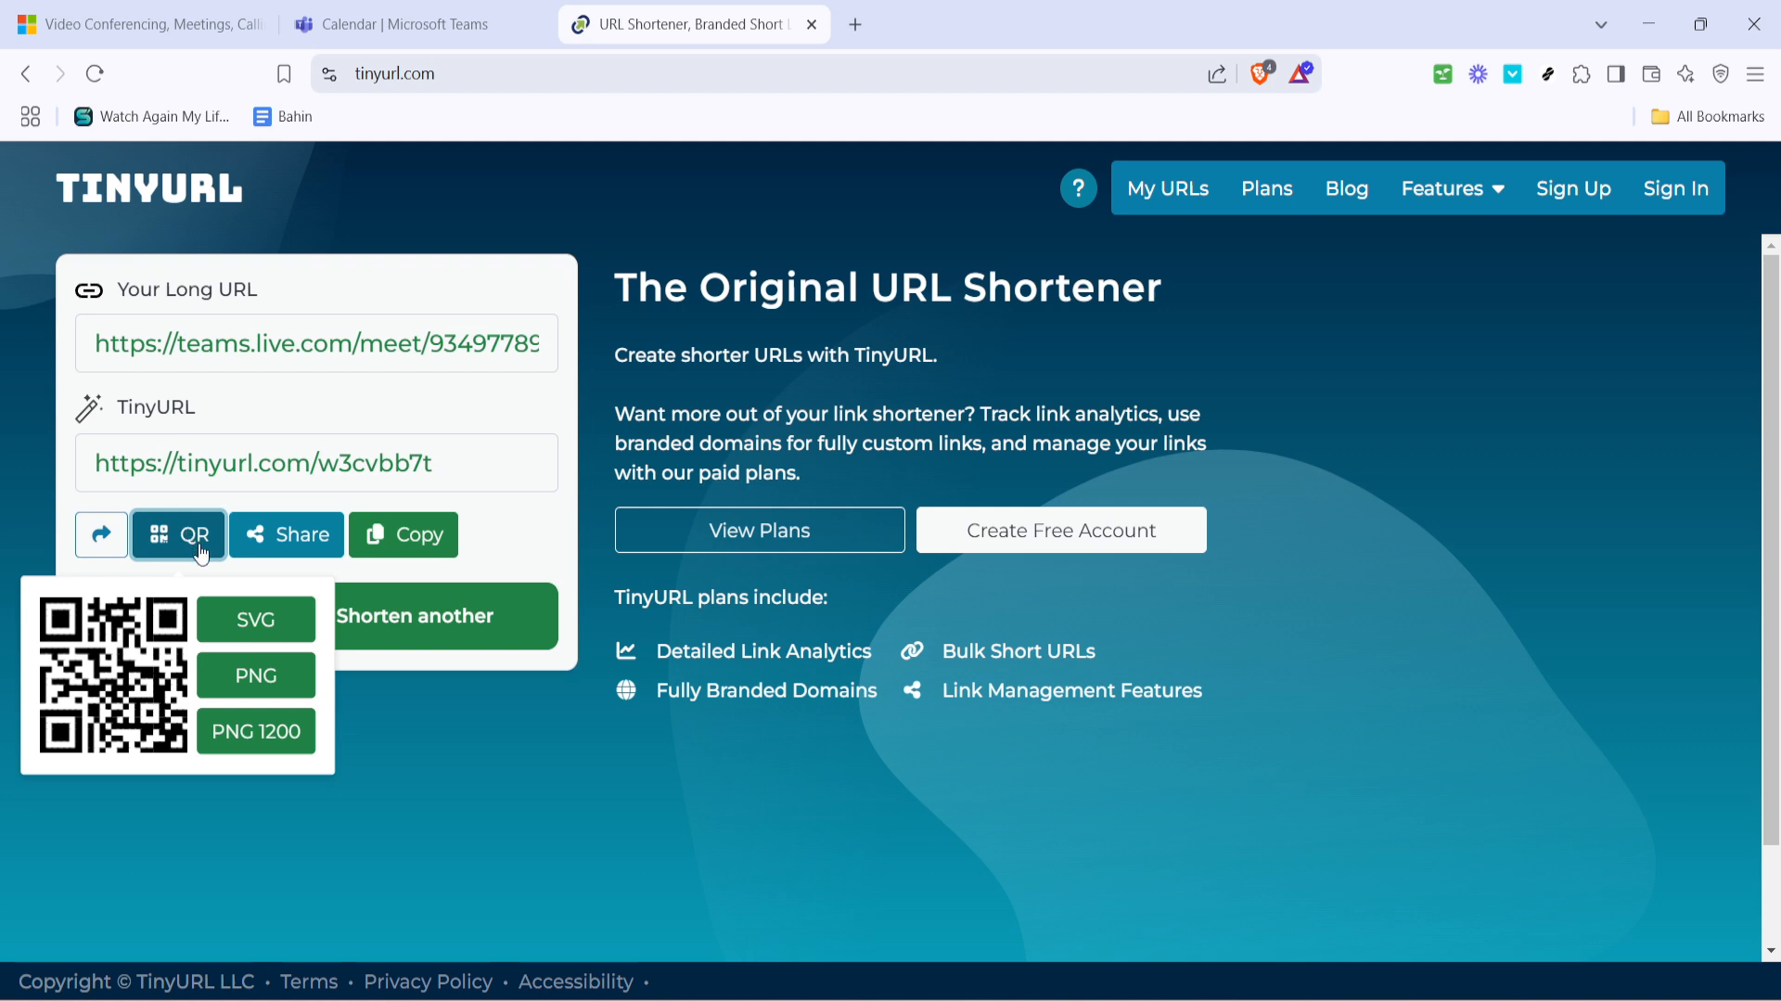
pyautogui.moveTo(219, 573)
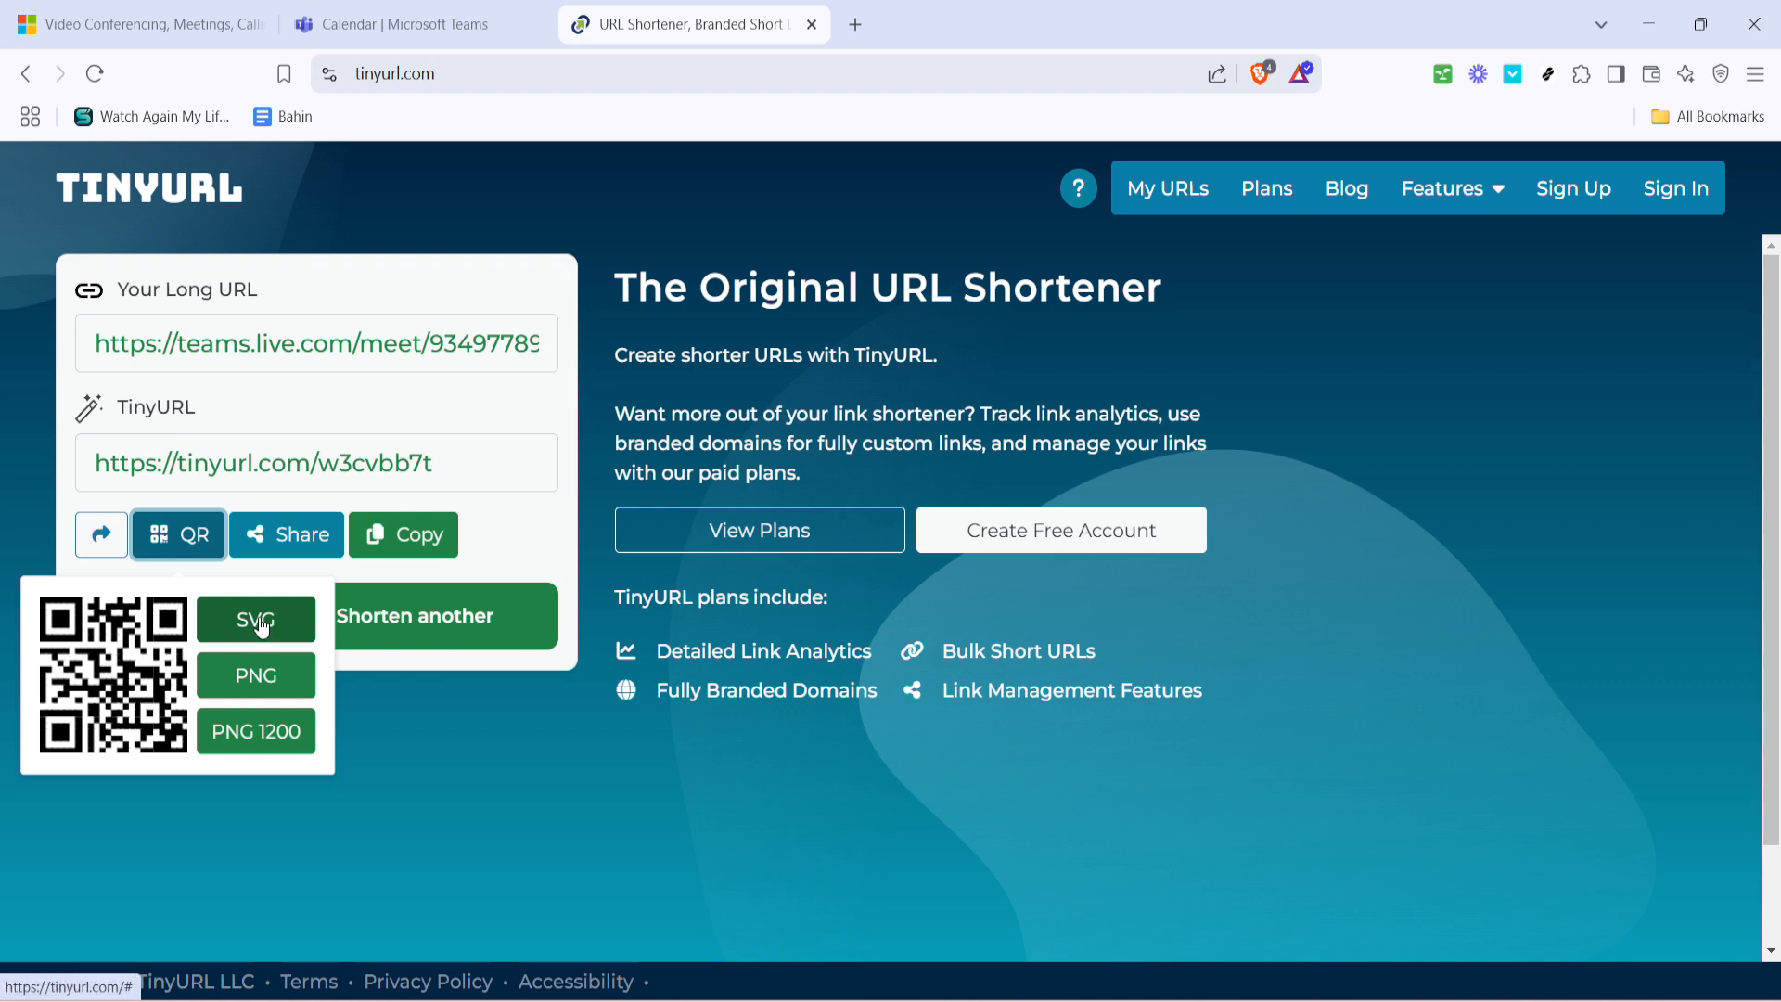
pyautogui.moveTo(241, 634)
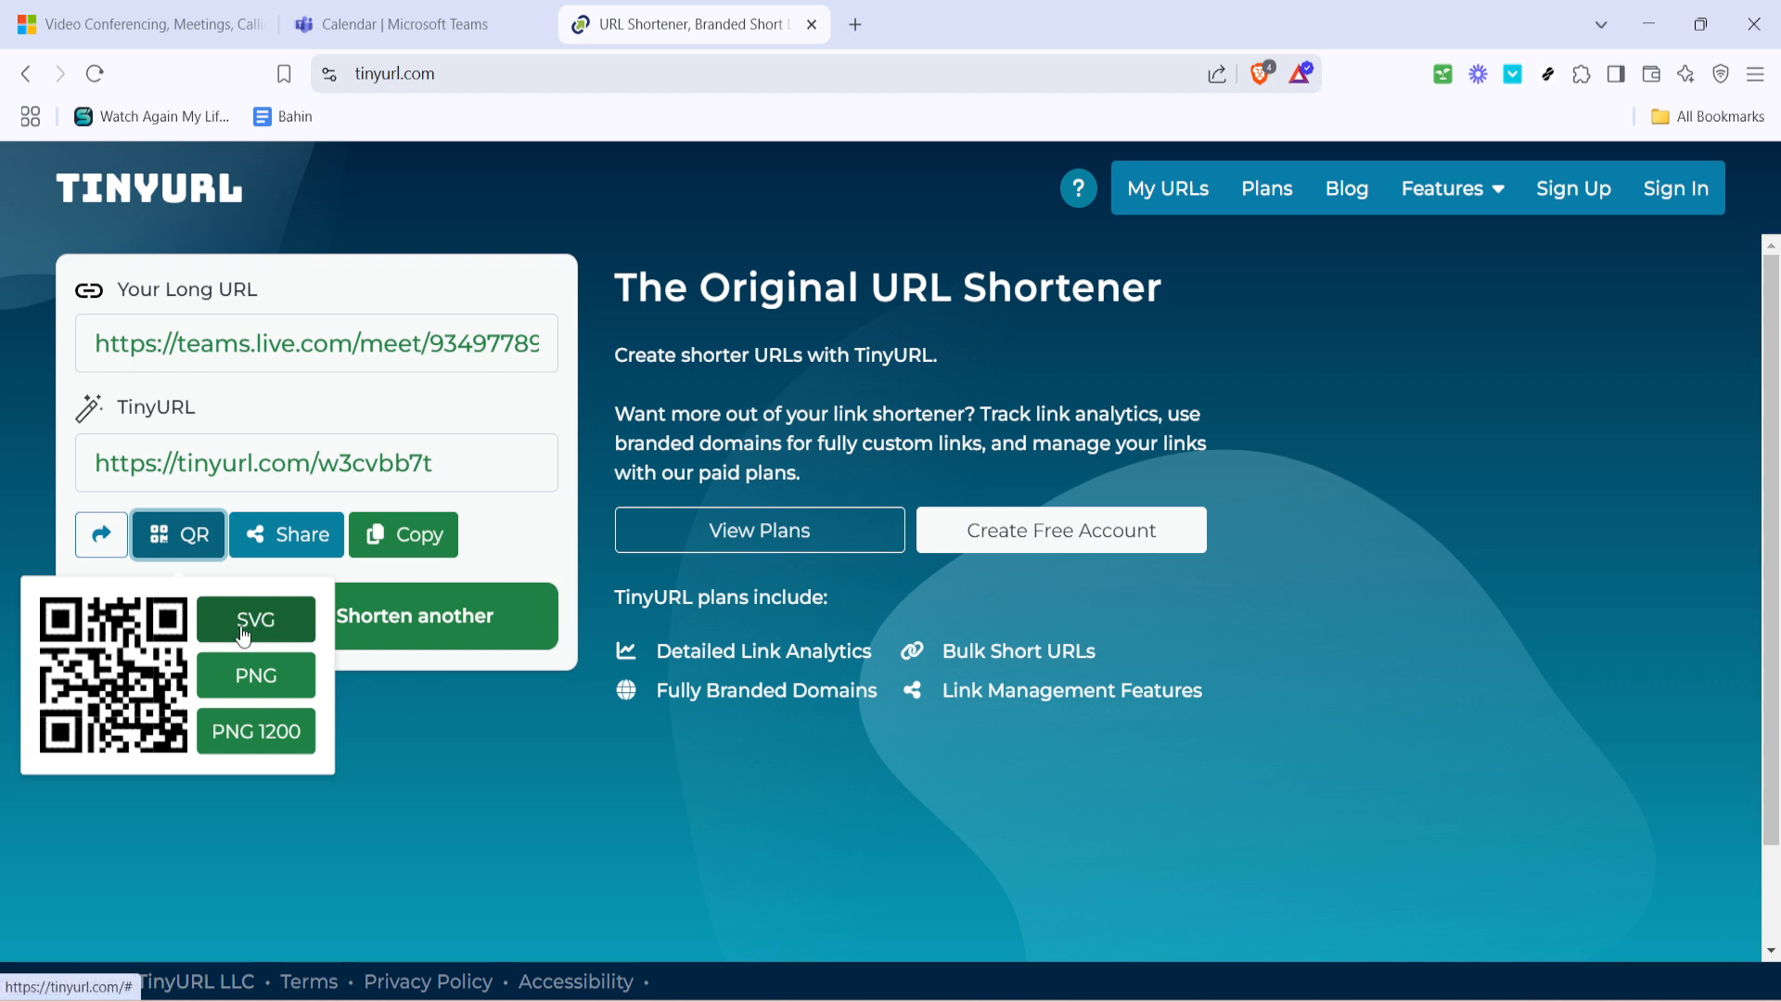
pyautogui.moveTo(538, 746)
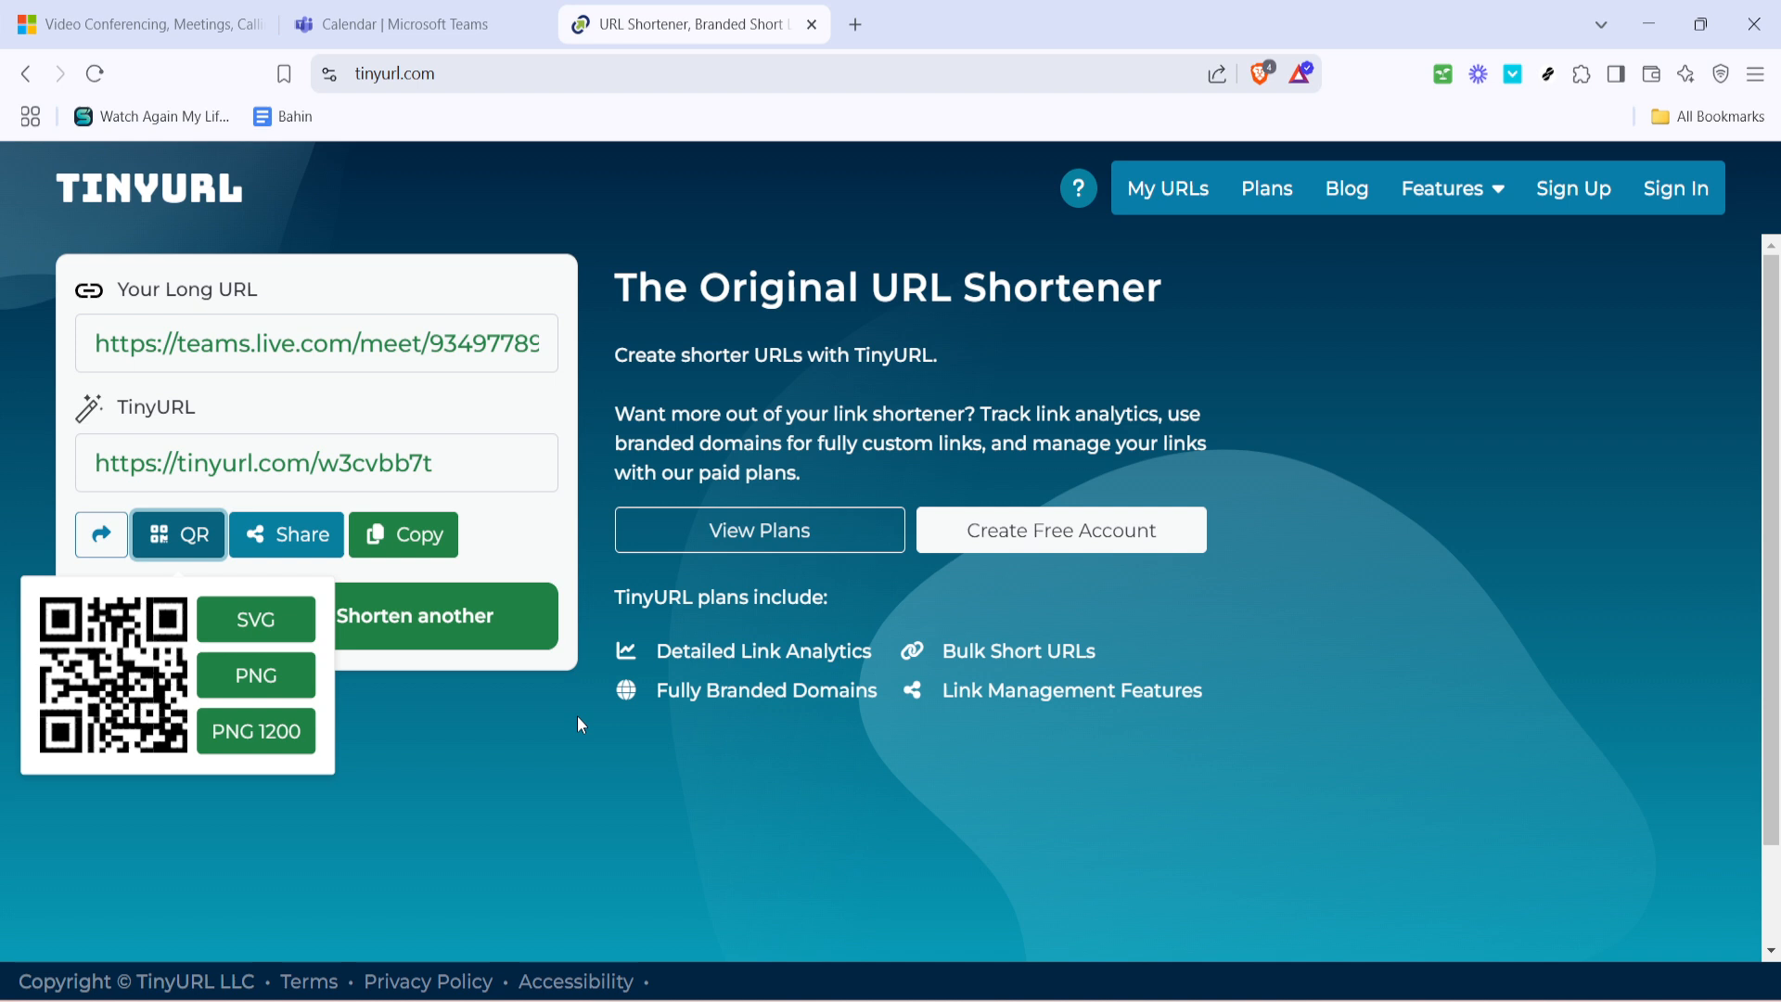
pyautogui.moveTo(643, 789)
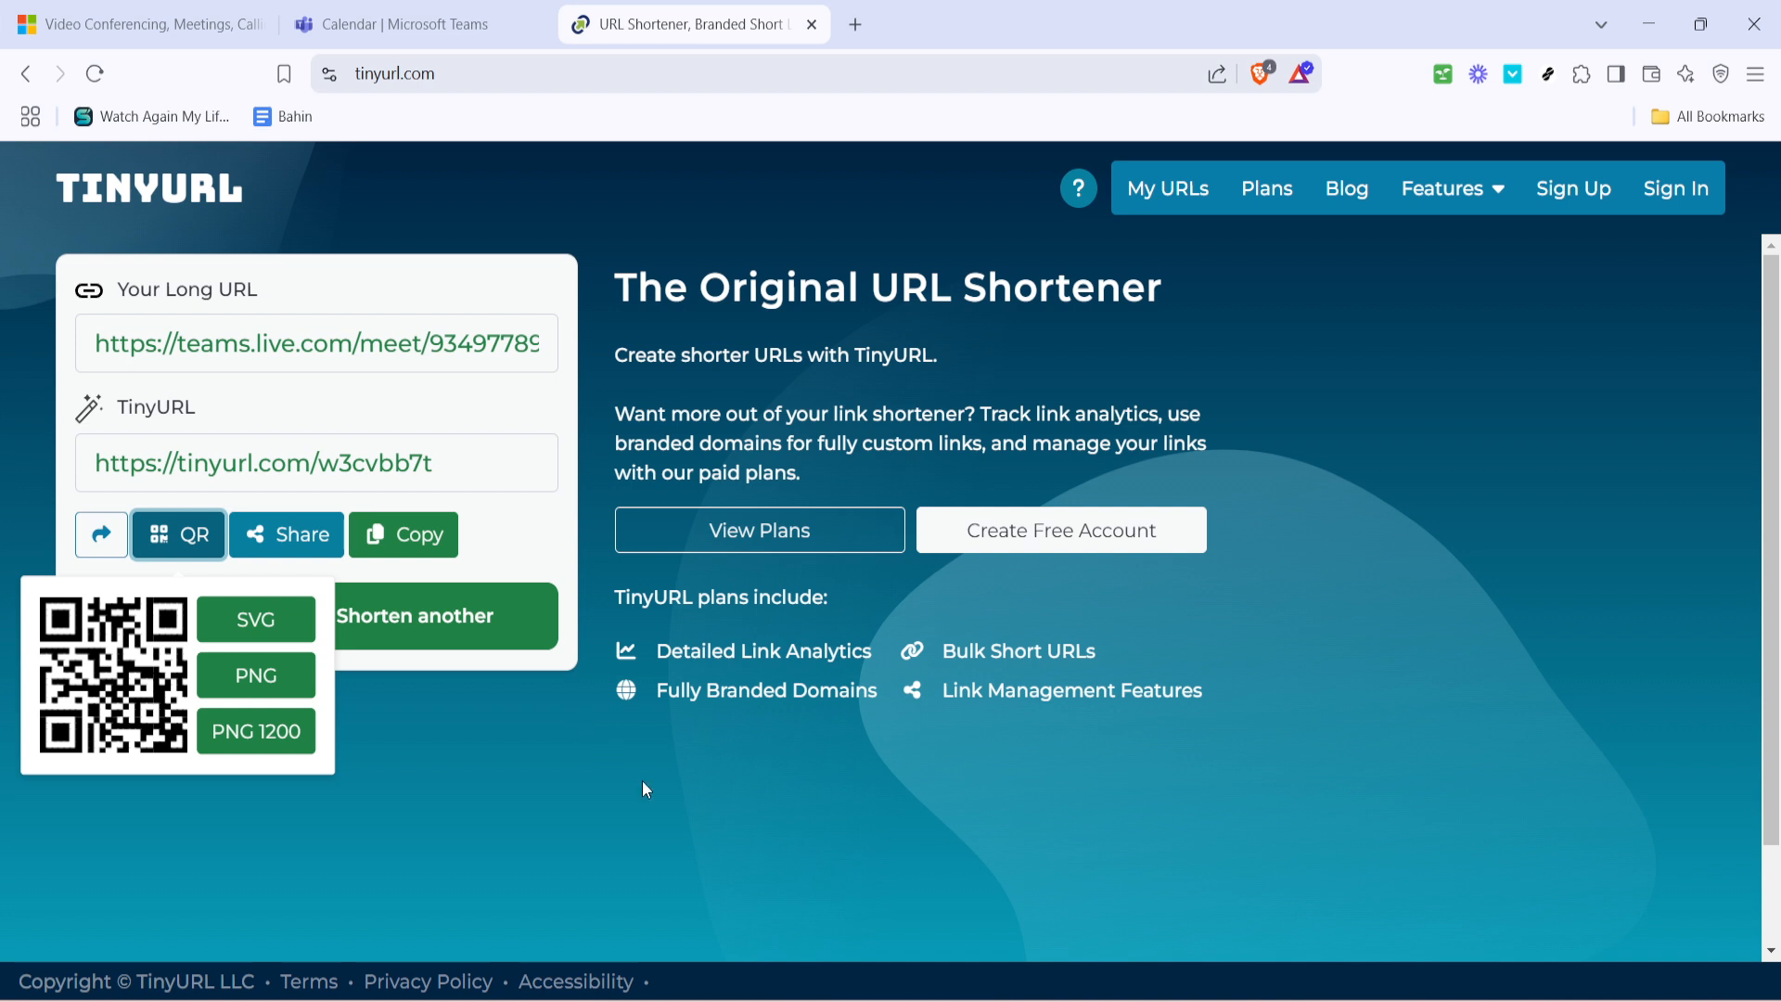
pyautogui.moveTo(656, 757)
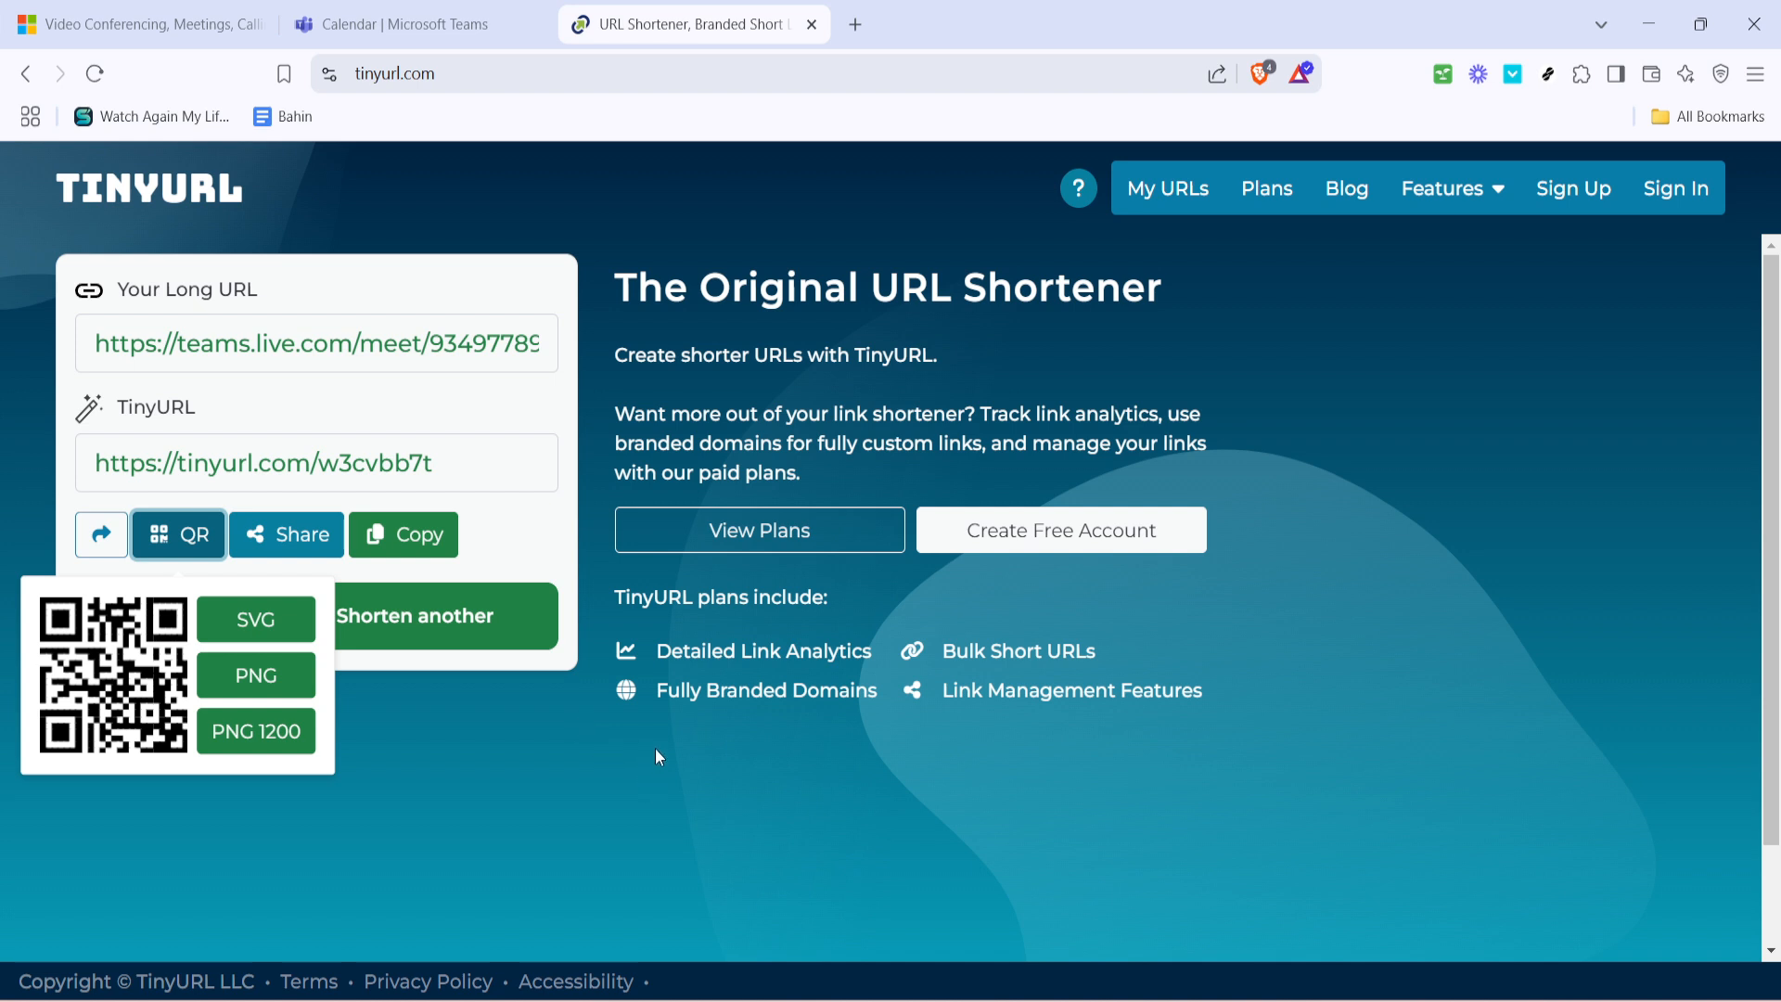
pyautogui.moveTo(662, 751)
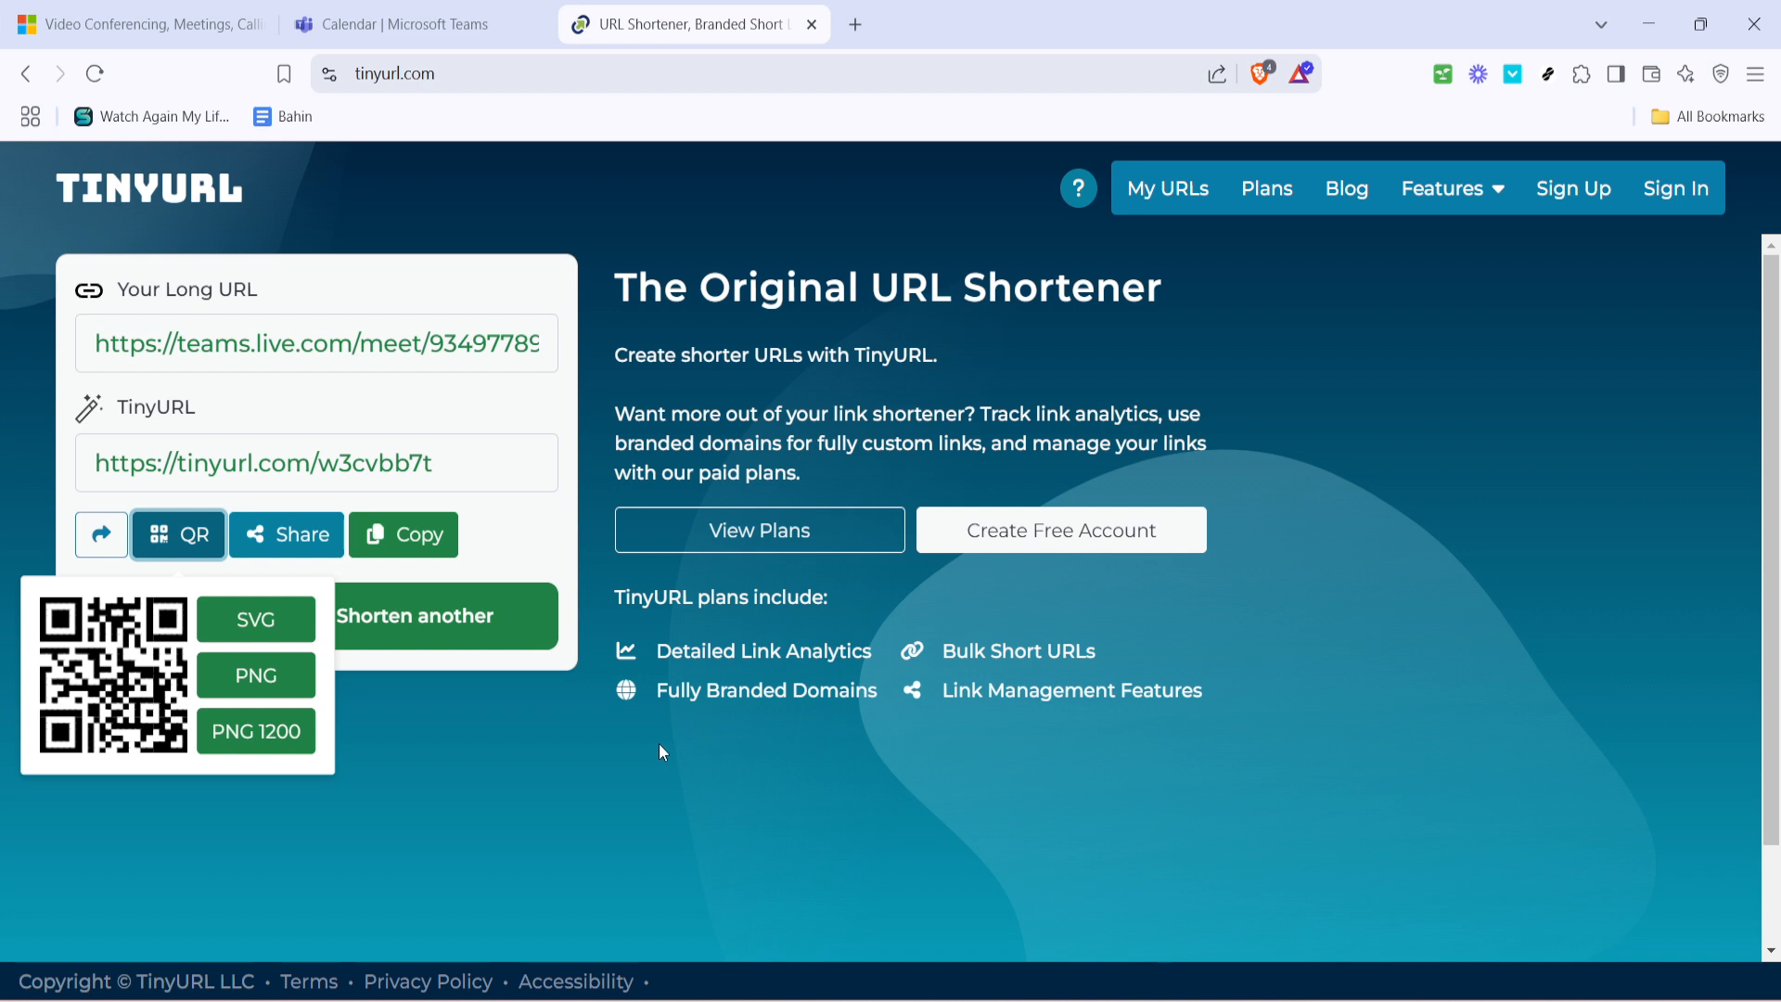